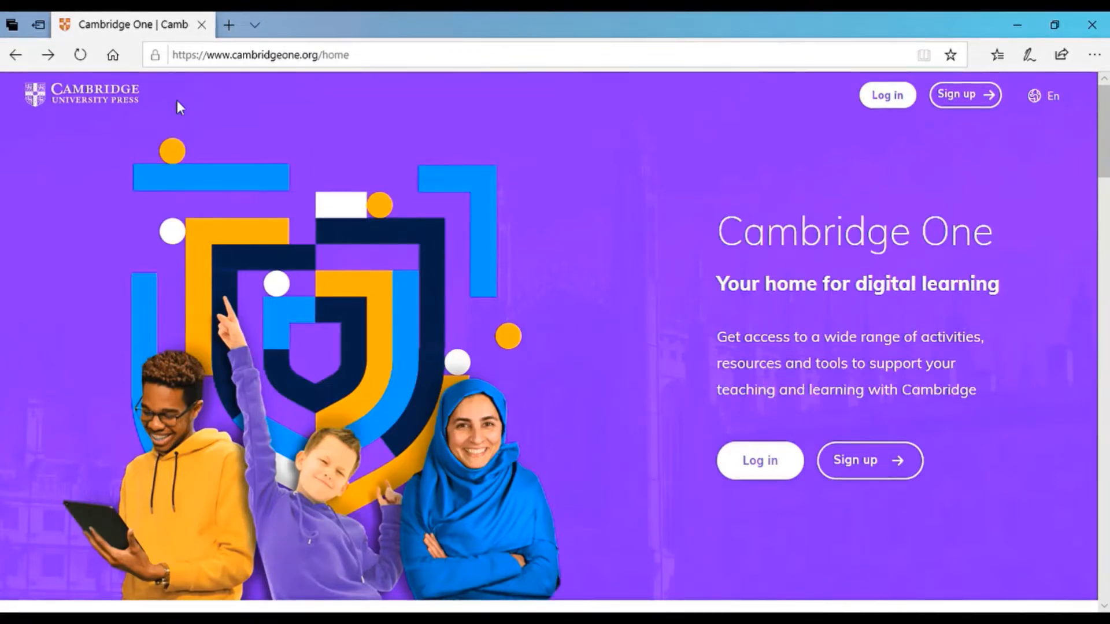
pyautogui.moveTo(439, 217)
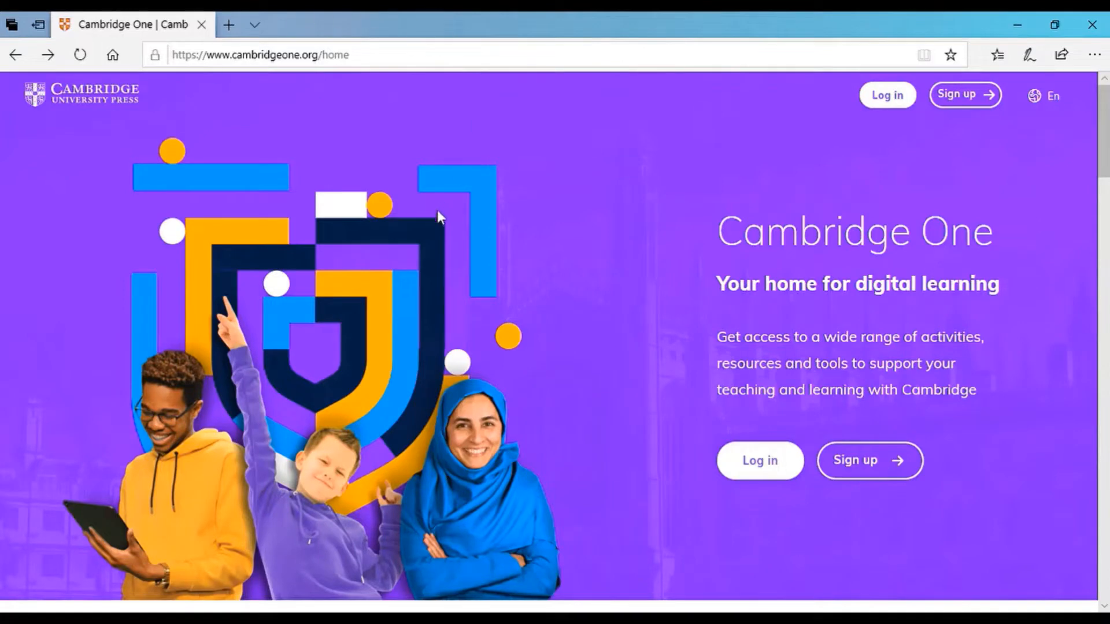
pyautogui.moveTo(3, 474)
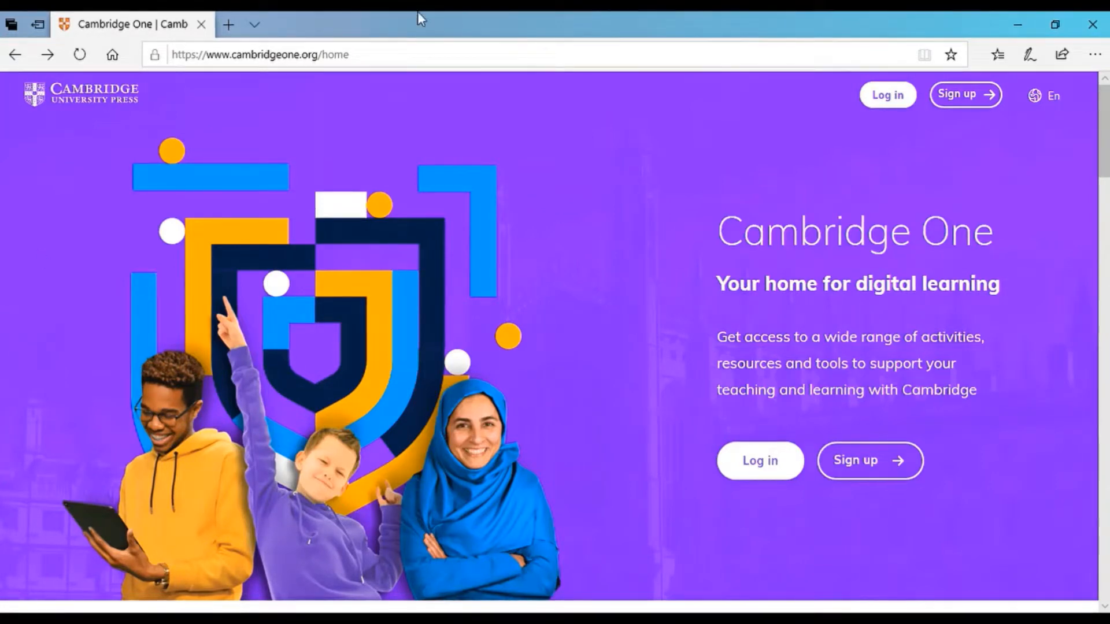
pyautogui.moveTo(843, 475)
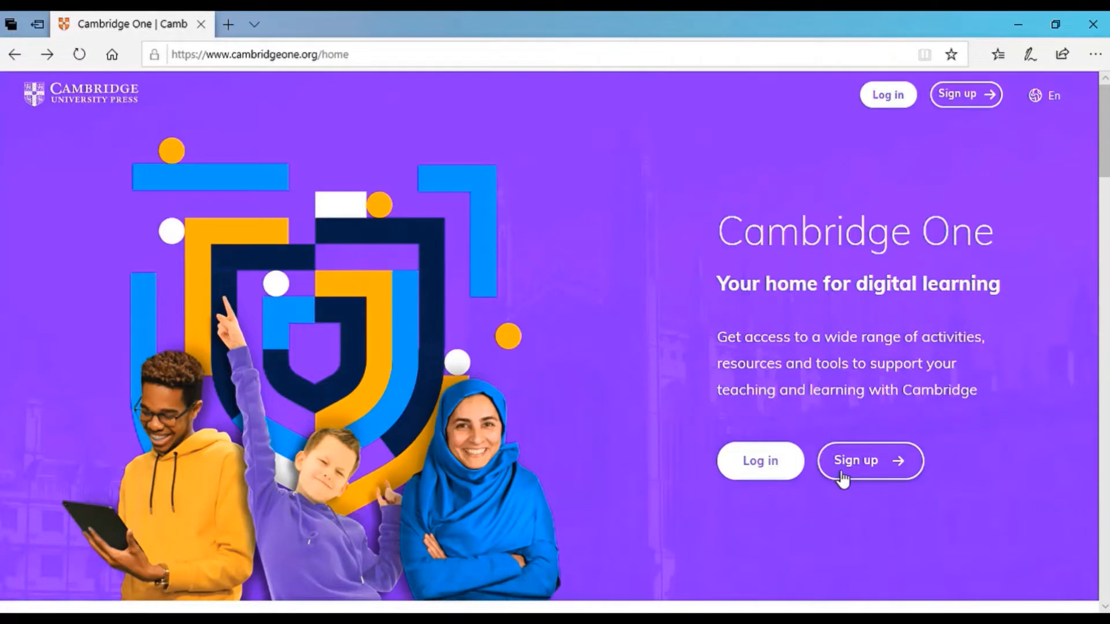
# Begin sign-up and choose the Teacher account type.
pyautogui.click(870, 462)
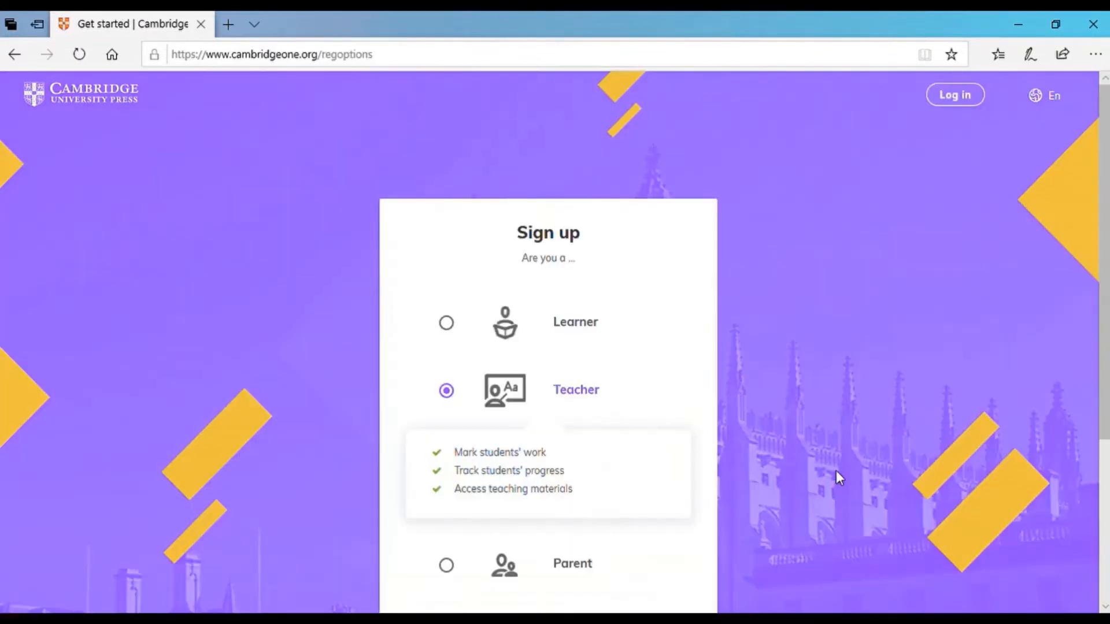
pyautogui.moveTo(453, 372)
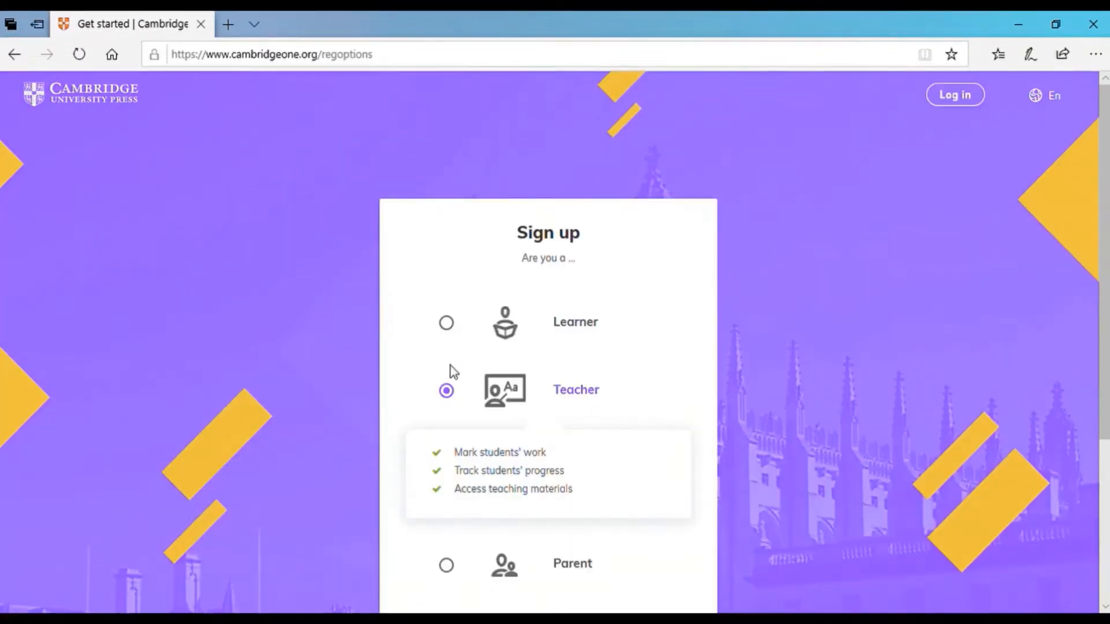
pyautogui.moveTo(441, 451)
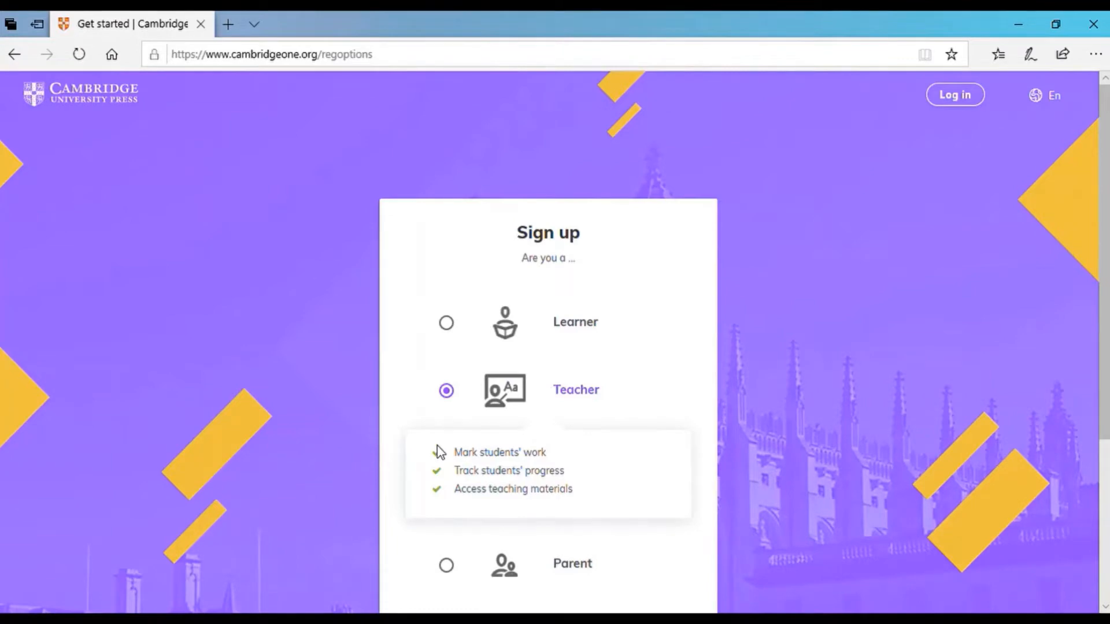
pyautogui.scroll(-3)
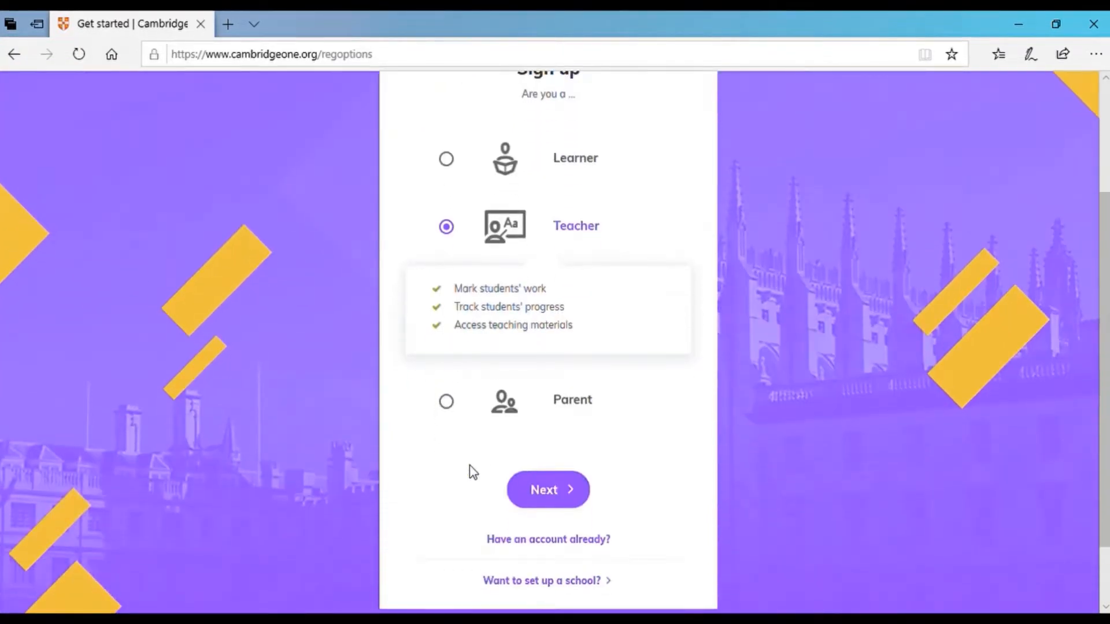
pyautogui.click(547, 489)
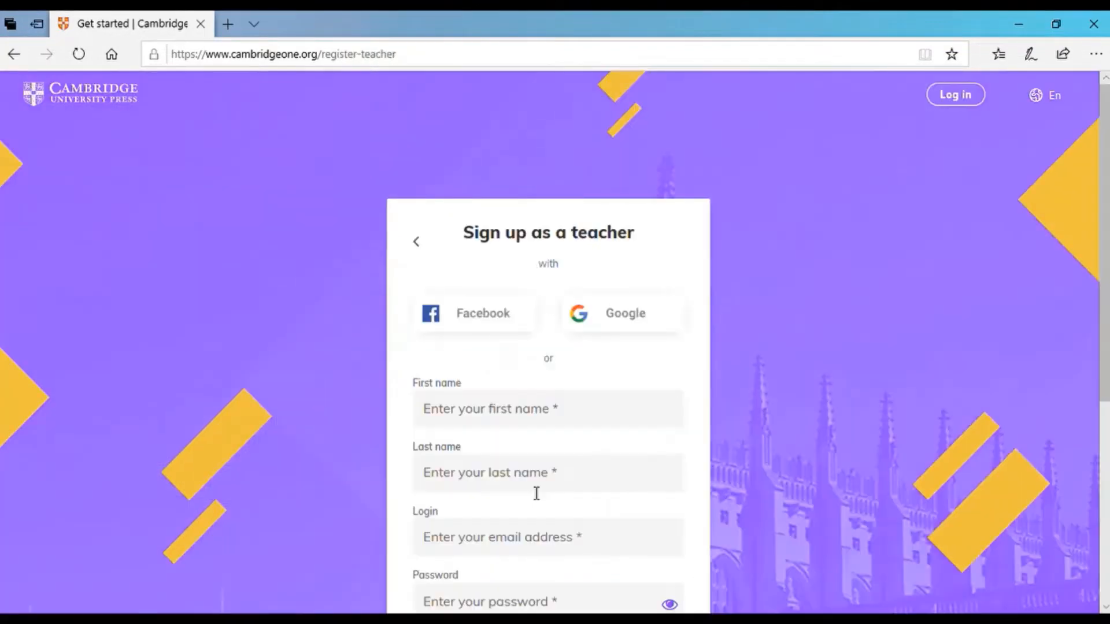
pyautogui.scroll(-3)
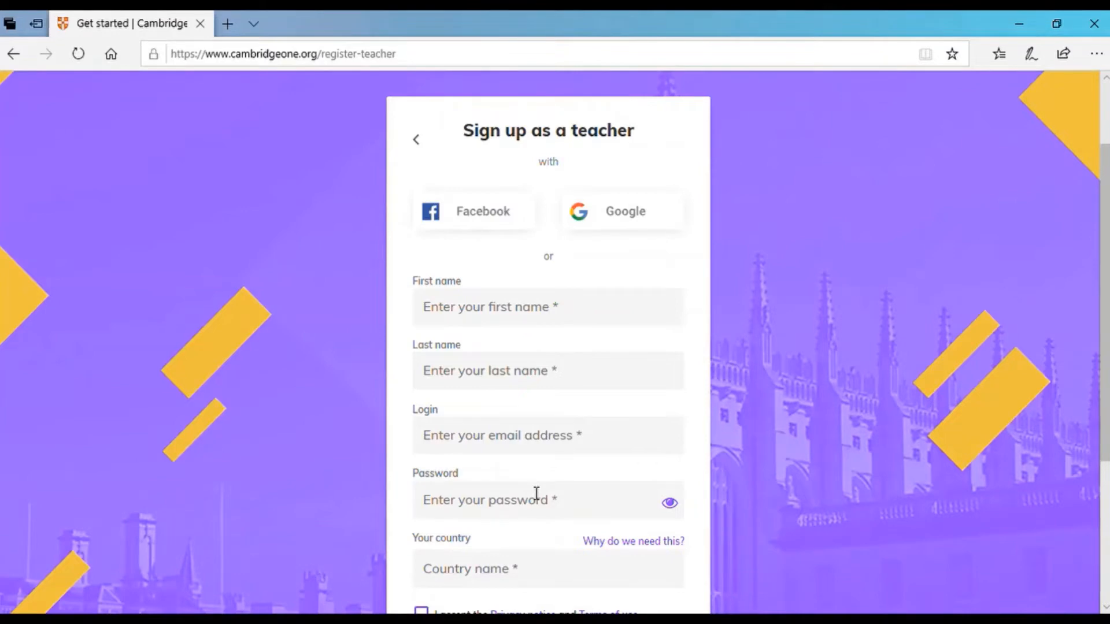
pyautogui.moveTo(558, 325)
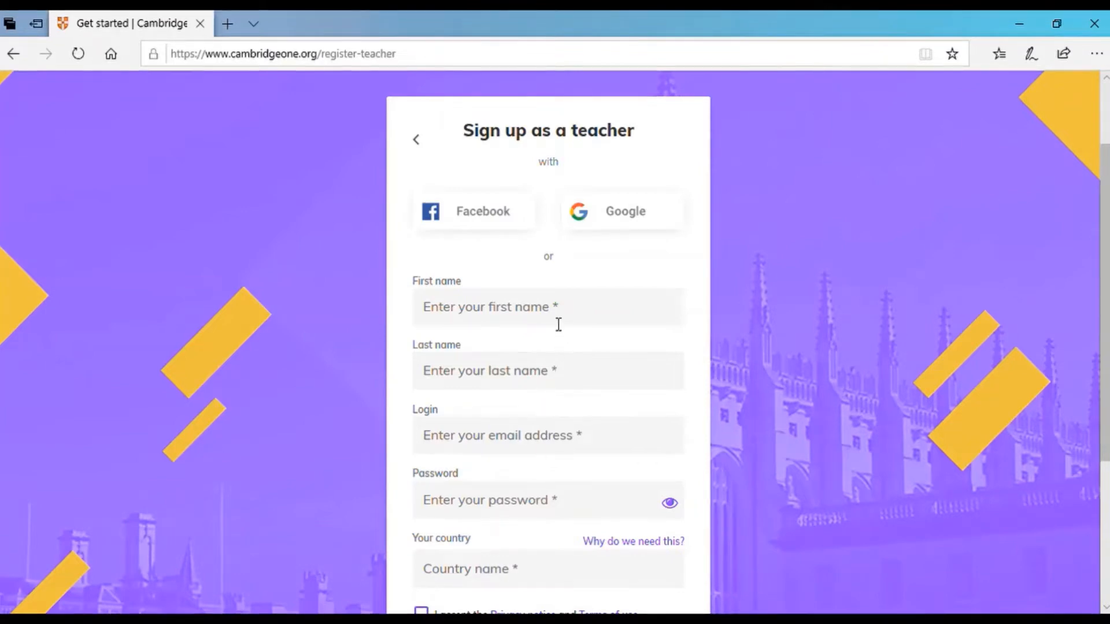
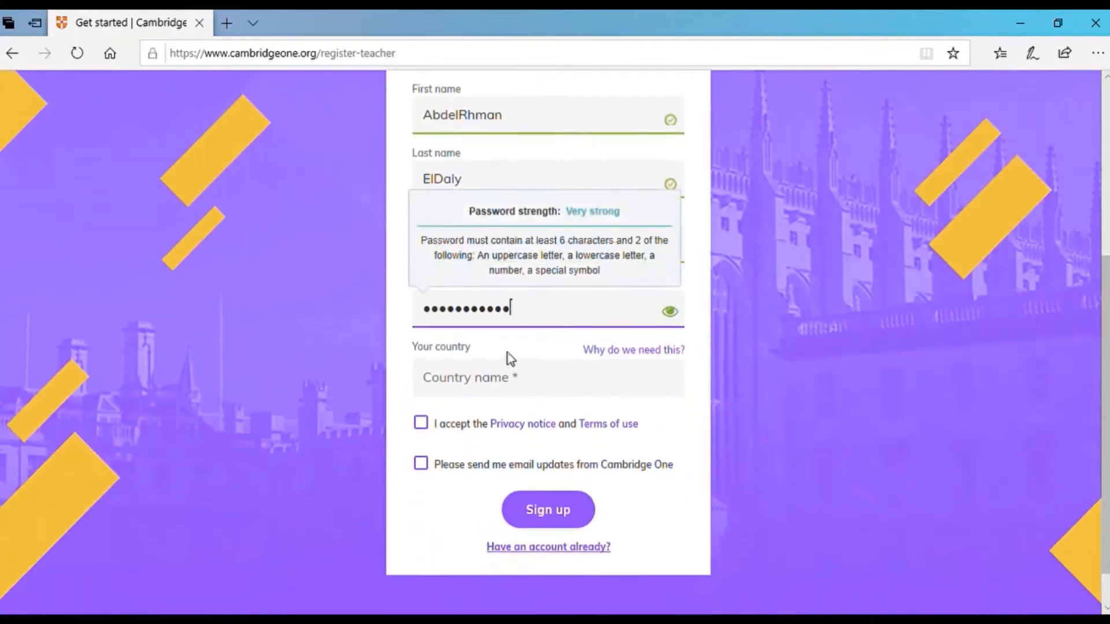
pyautogui.click(421, 423)
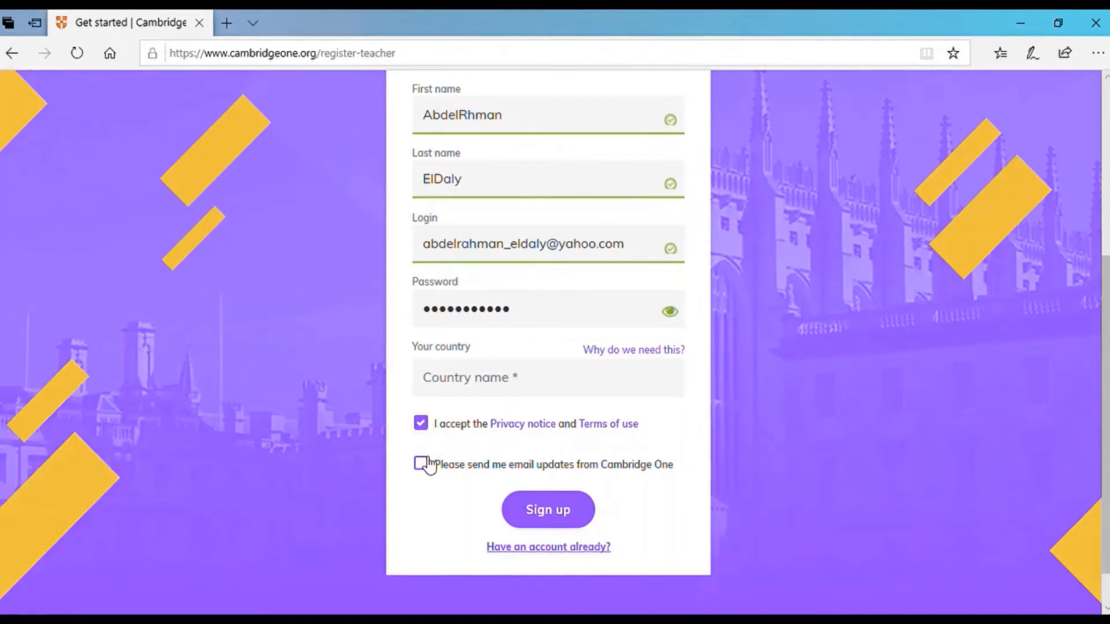
pyautogui.click(421, 465)
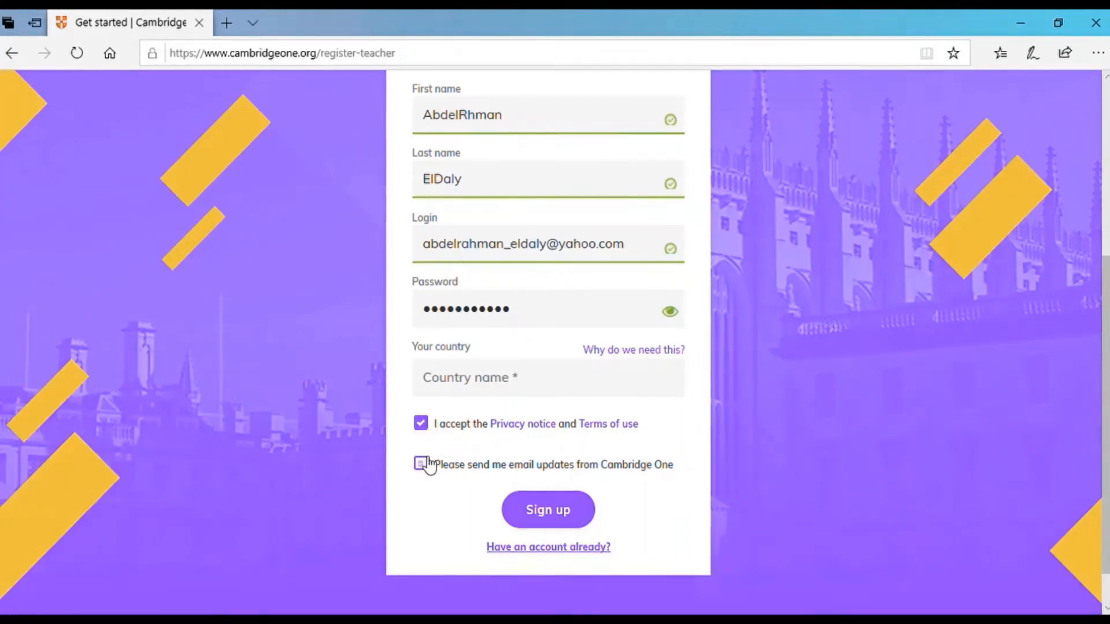
pyautogui.click(421, 464)
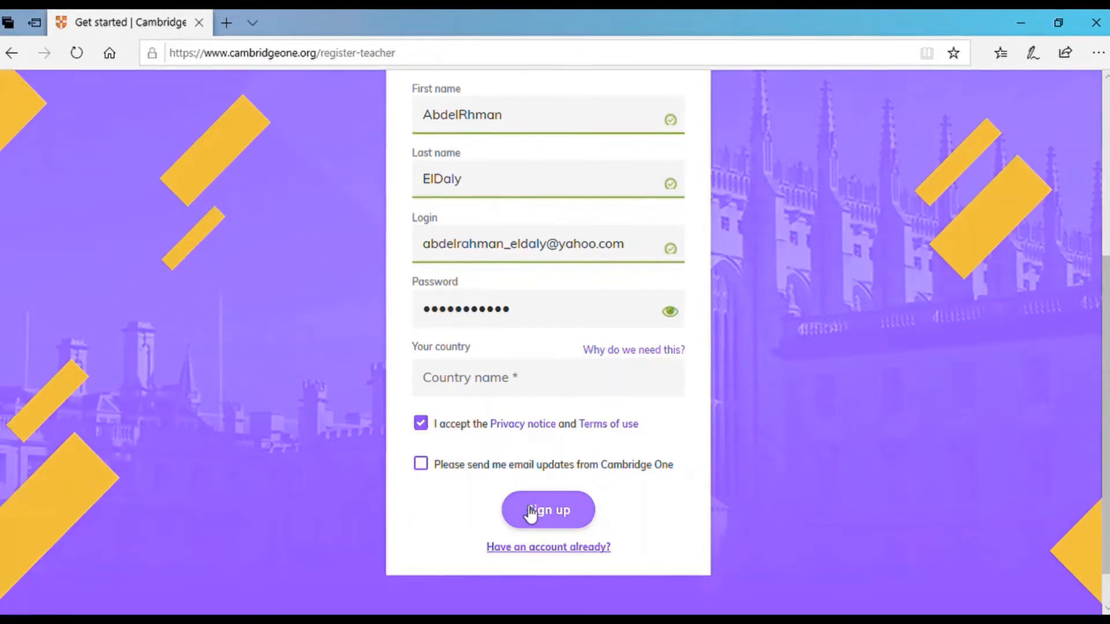
# After the required-field warning, enter Egypt as the country and re-accept the terms.
pyautogui.click(547, 510)
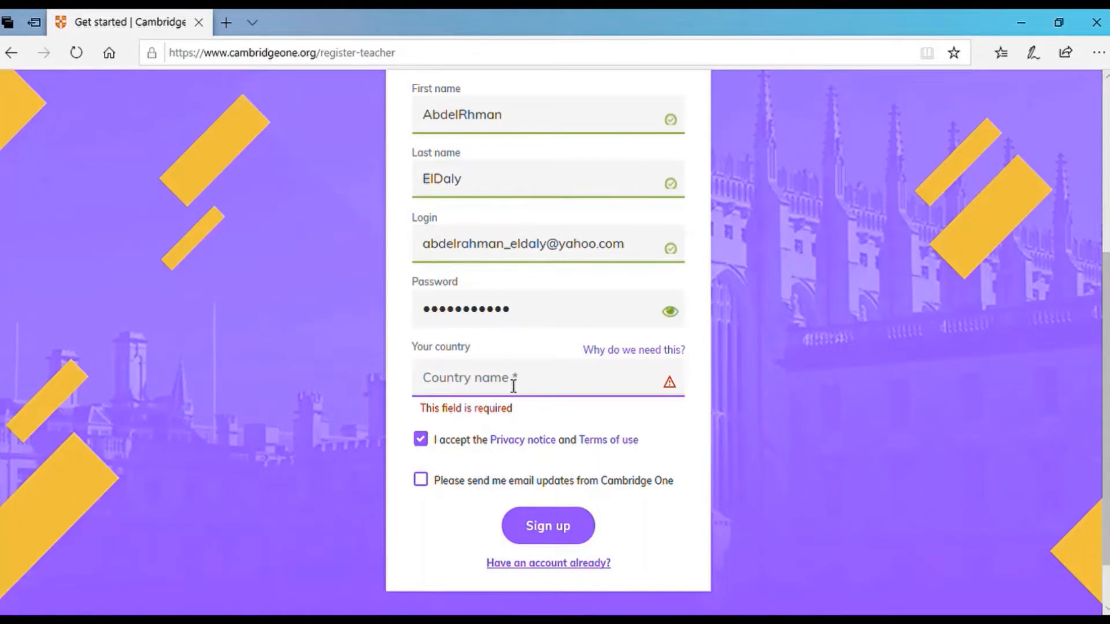
pyautogui.write('Egypt')
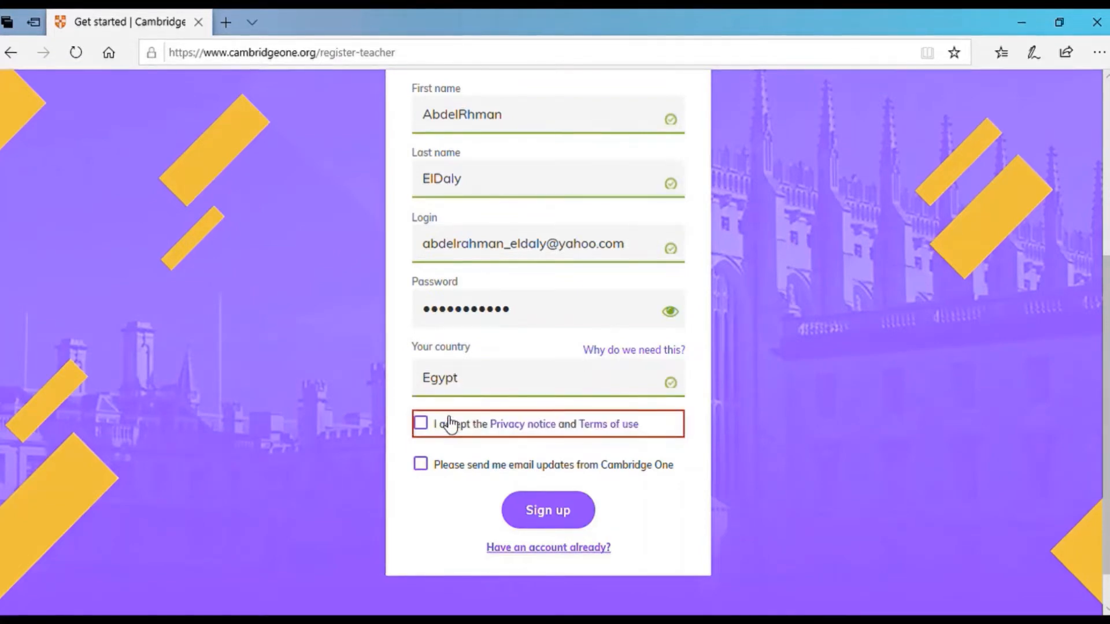
pyautogui.click(421, 424)
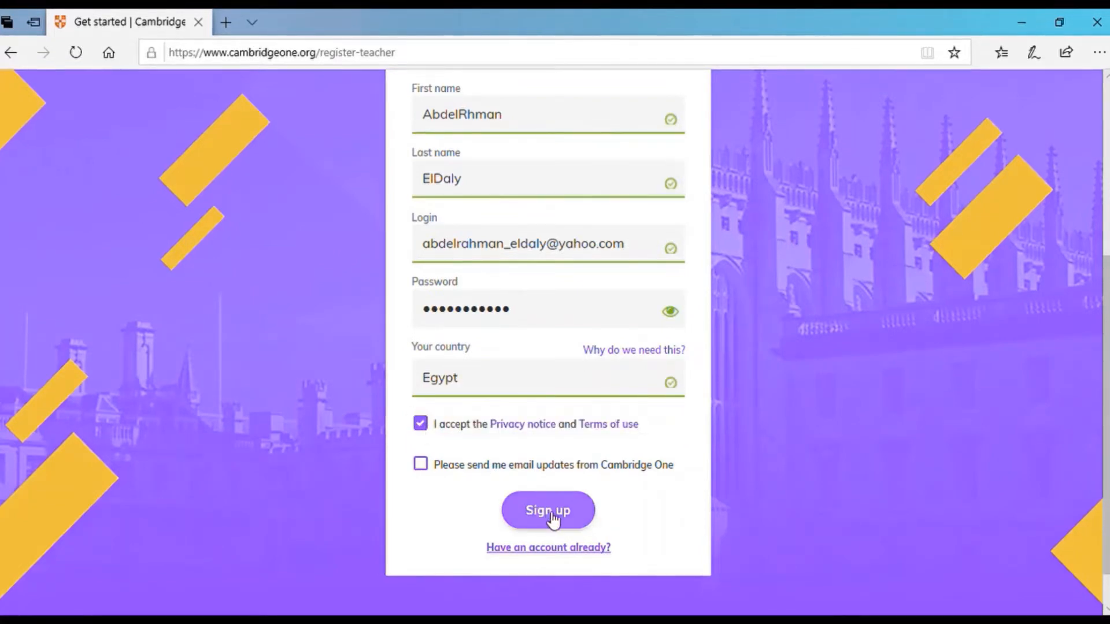
pyautogui.click(548, 510)
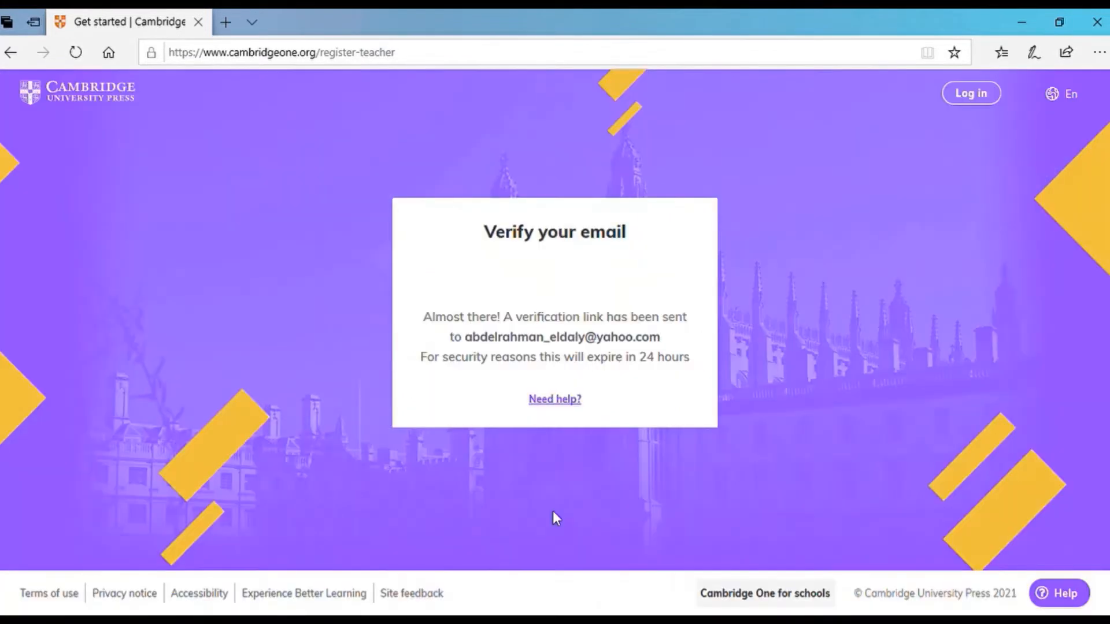
pyautogui.moveTo(639, 168)
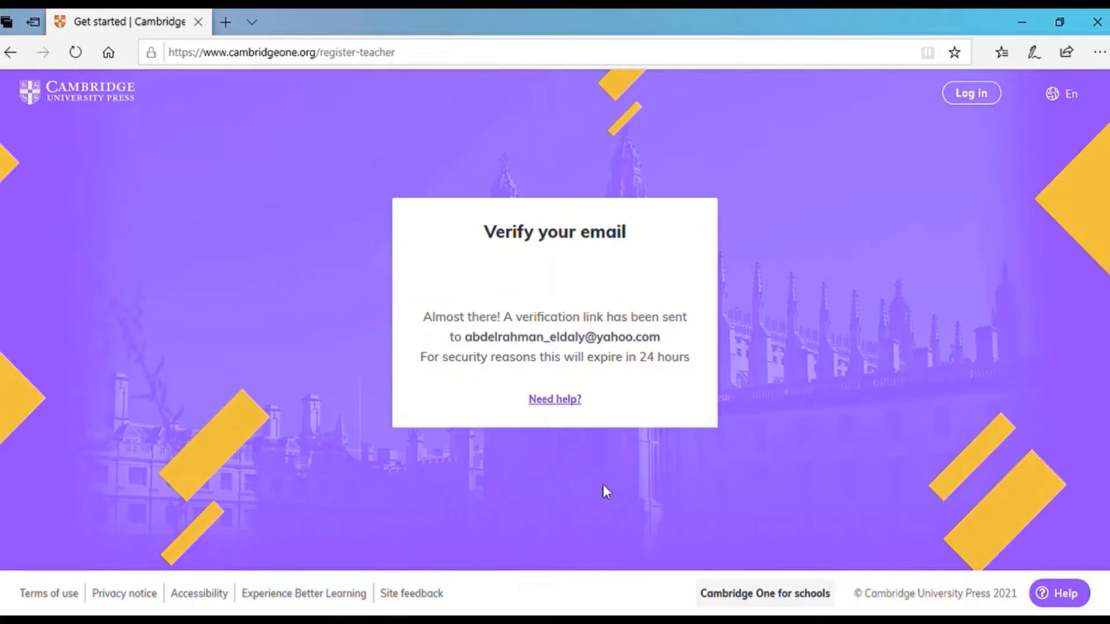
pyautogui.moveTo(778, 357)
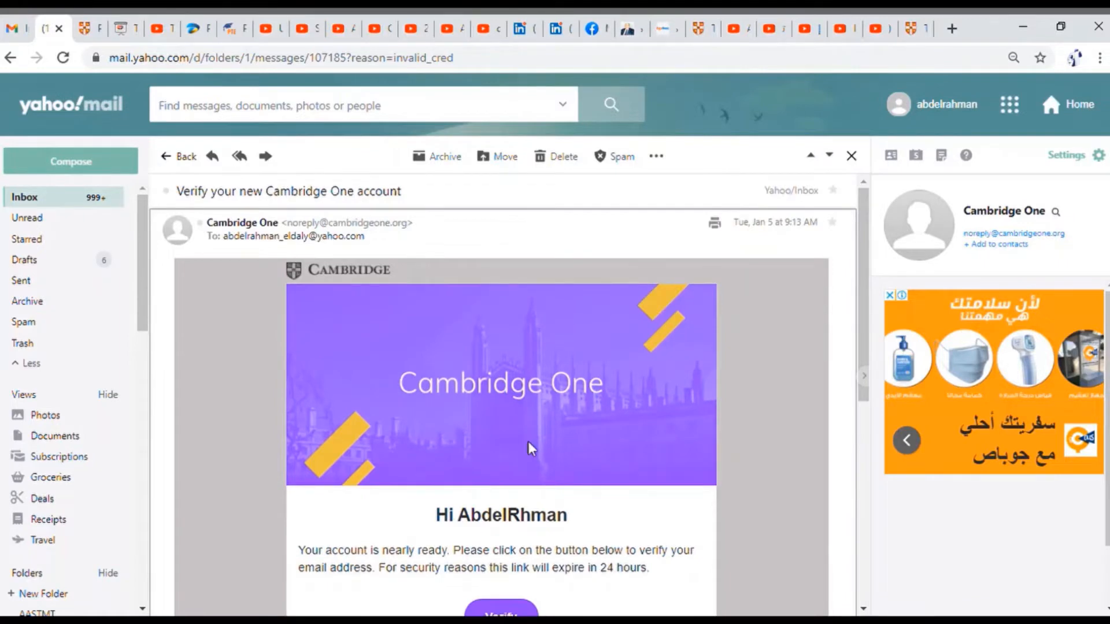
# Confirm the account's email address via the Verify link in the verification email.
pyautogui.scroll(-3)
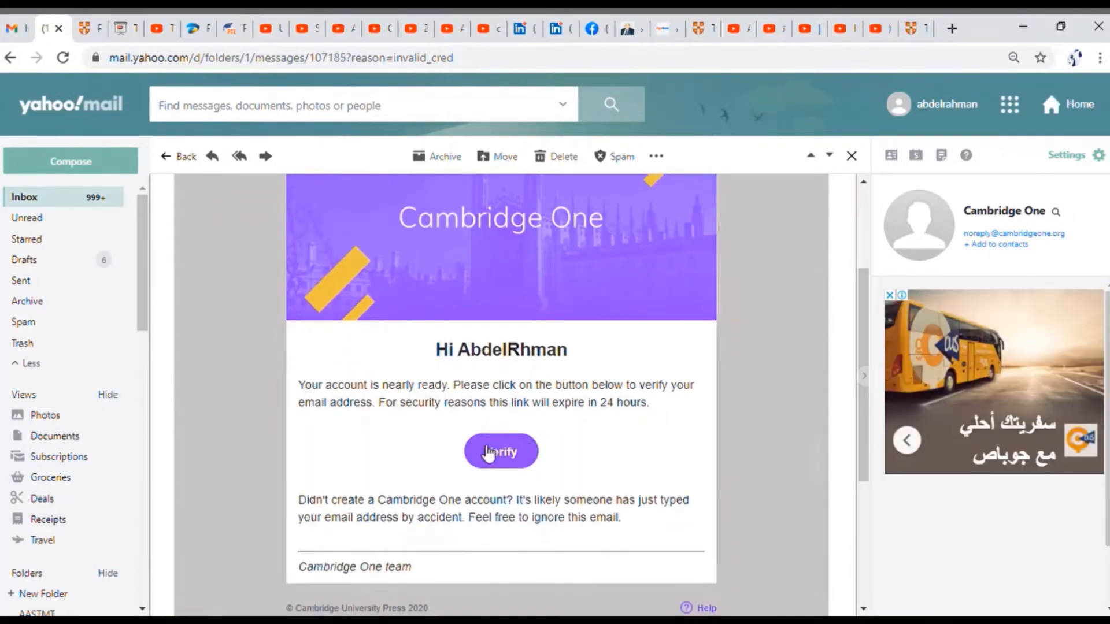
pyautogui.click(500, 452)
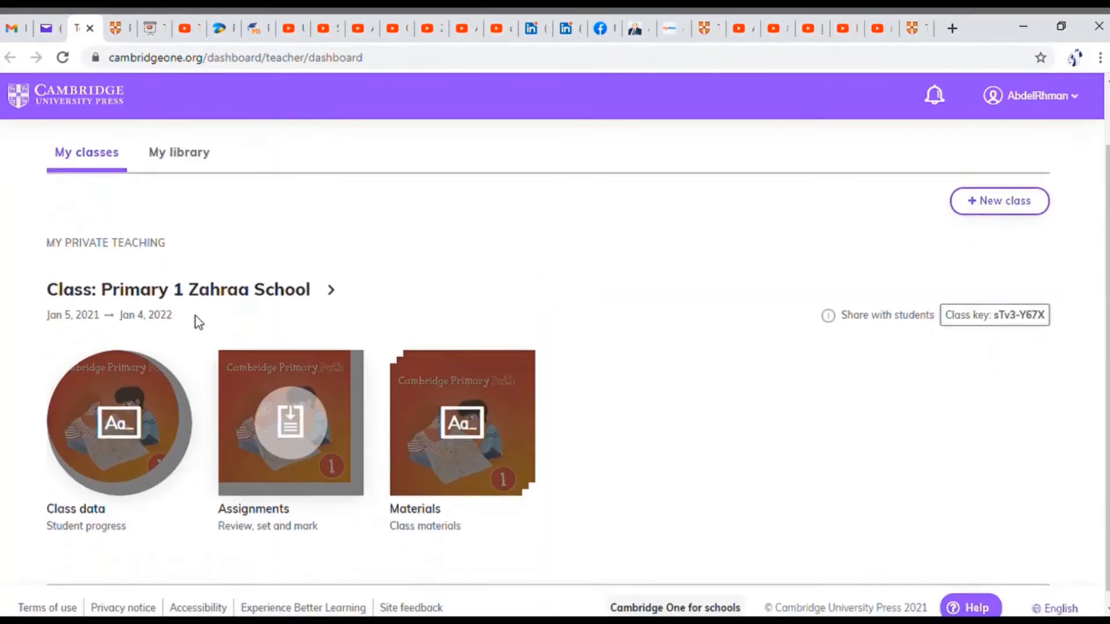
pyautogui.moveTo(187, 172)
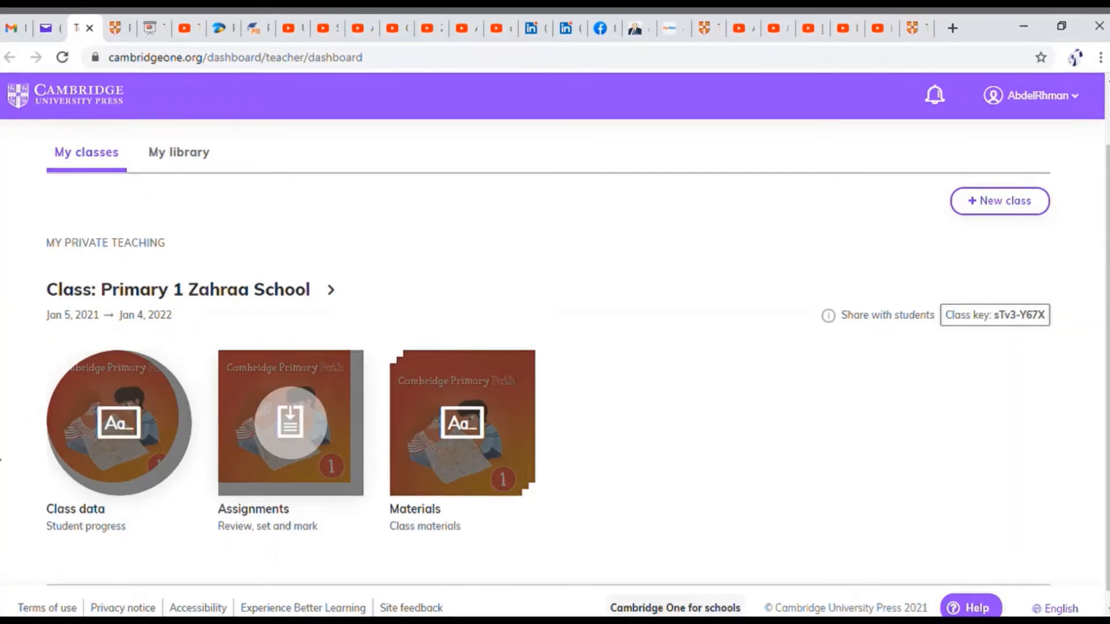
pyautogui.moveTo(679, 431)
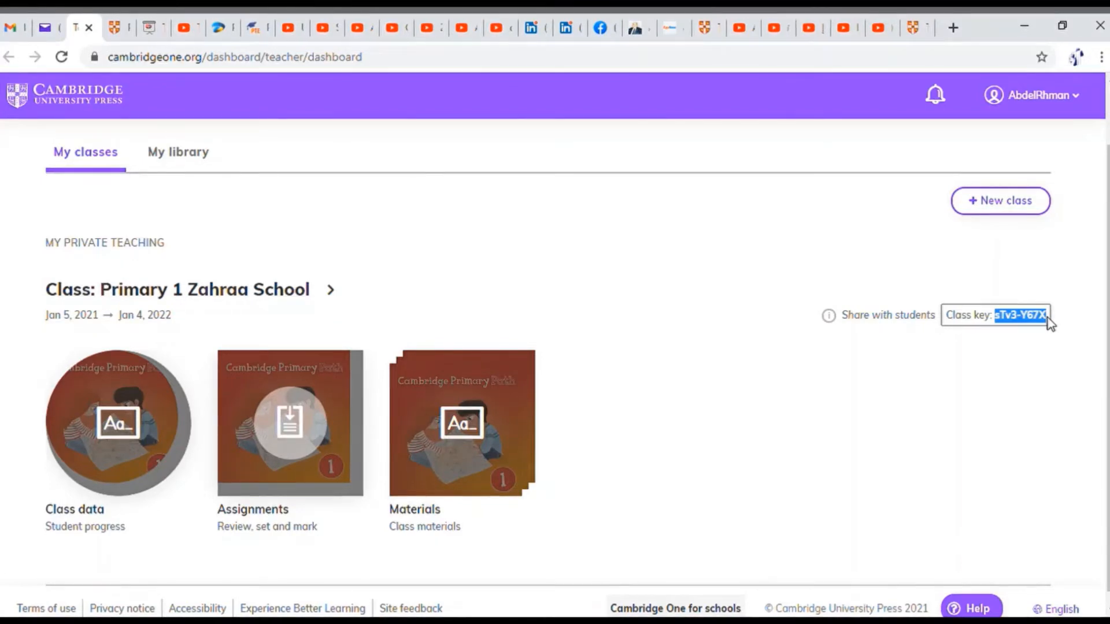
pyautogui.moveTo(136, 470)
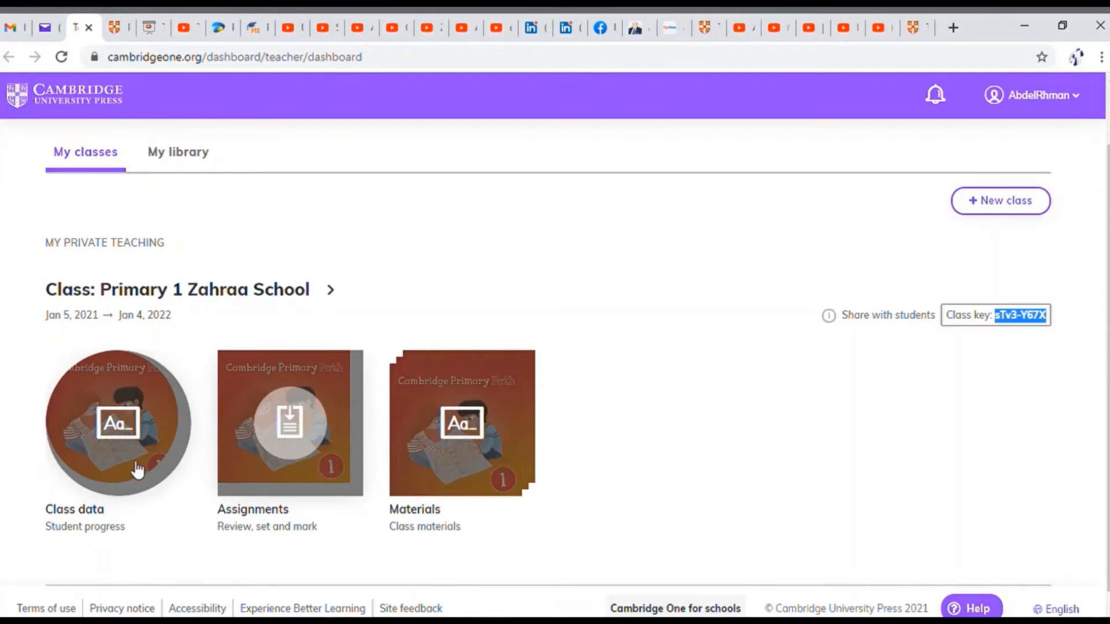
pyautogui.moveTo(105, 490)
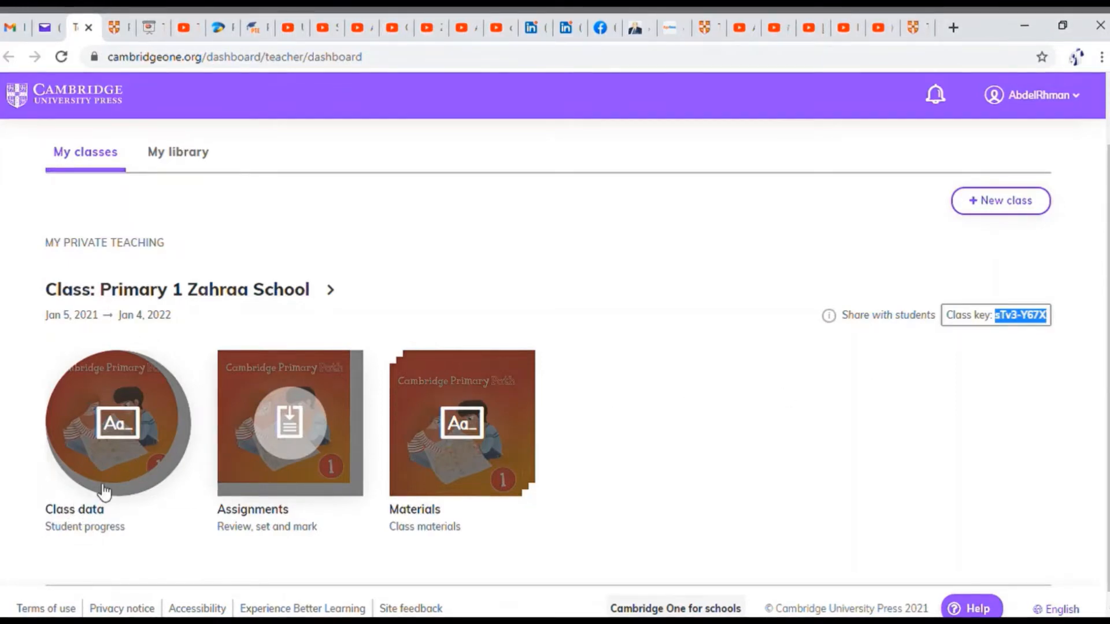
pyautogui.moveTo(479, 457)
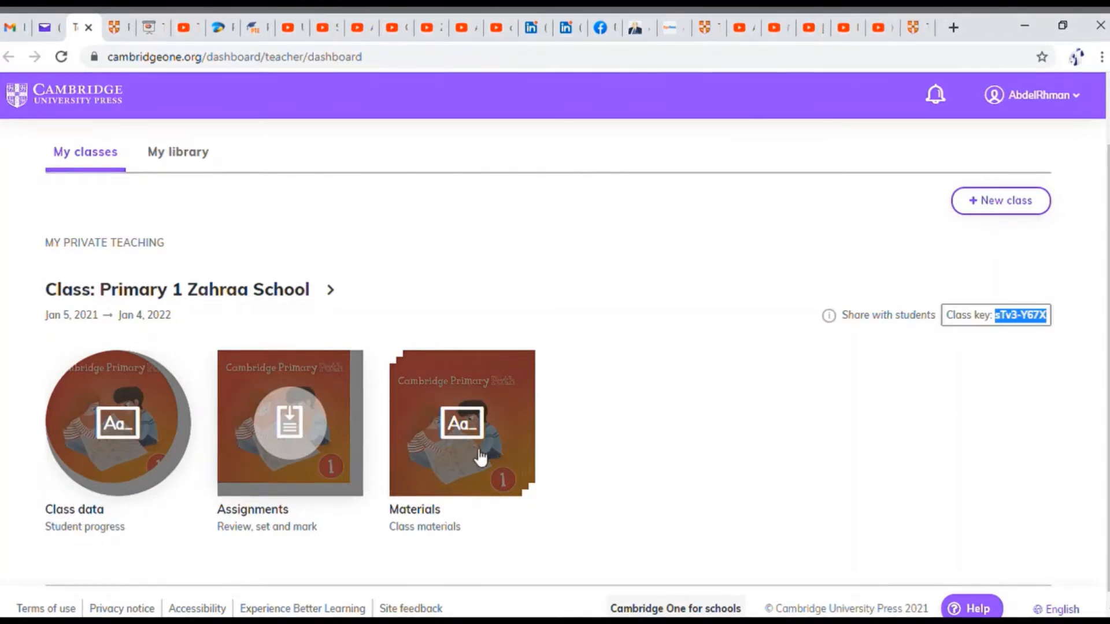
# View the class's Practice Extra materials and open the Key Words 1 activity.
pyautogui.click(461, 423)
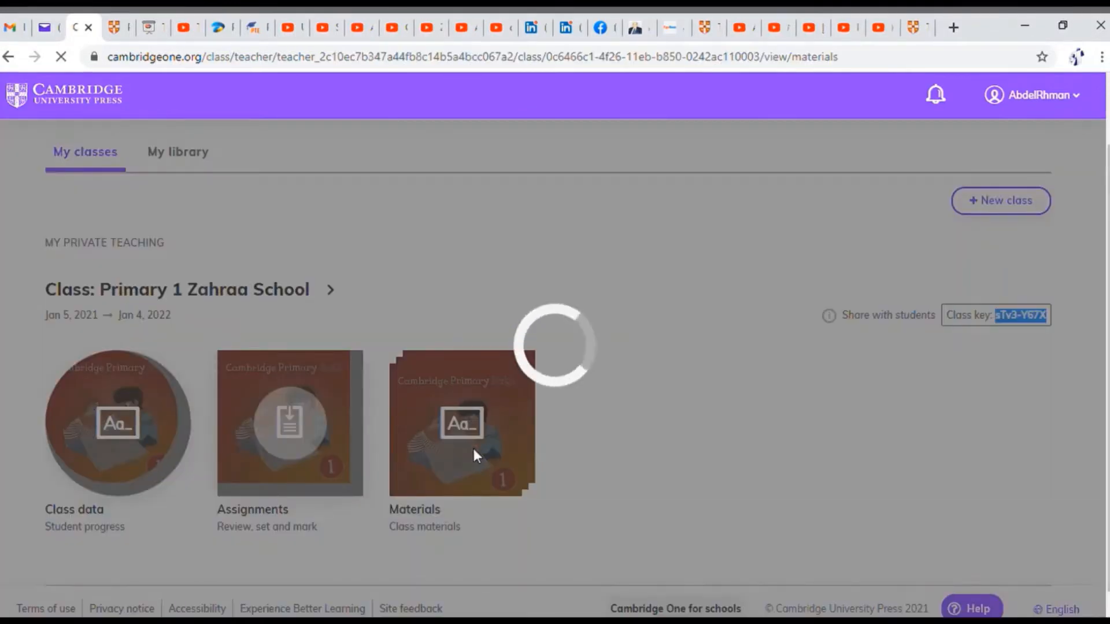
pyautogui.click(461, 423)
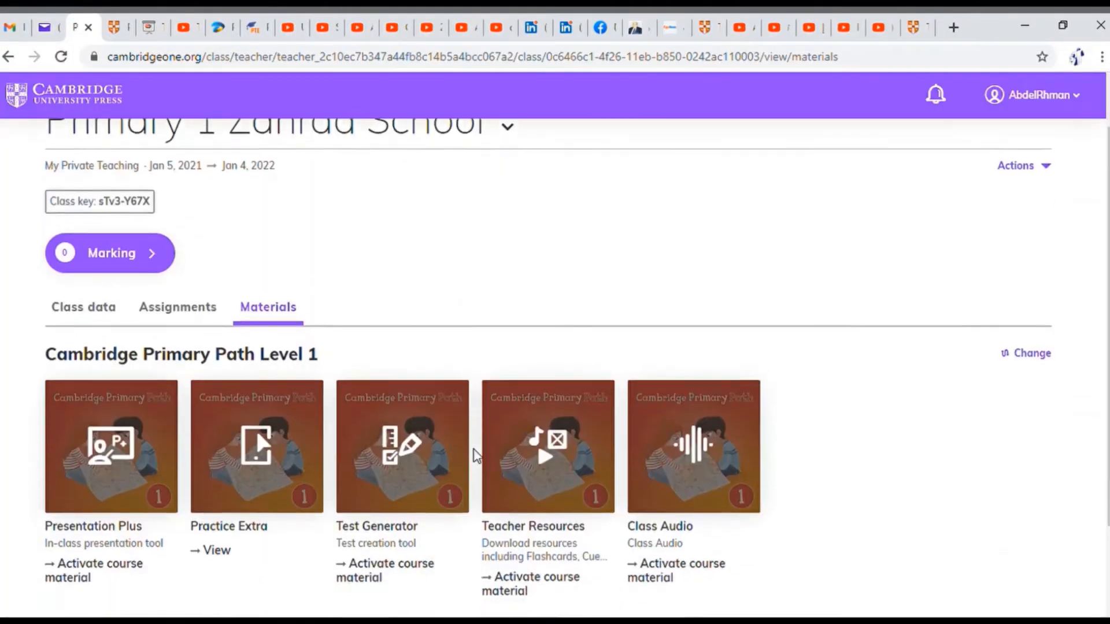
pyautogui.scroll(-3)
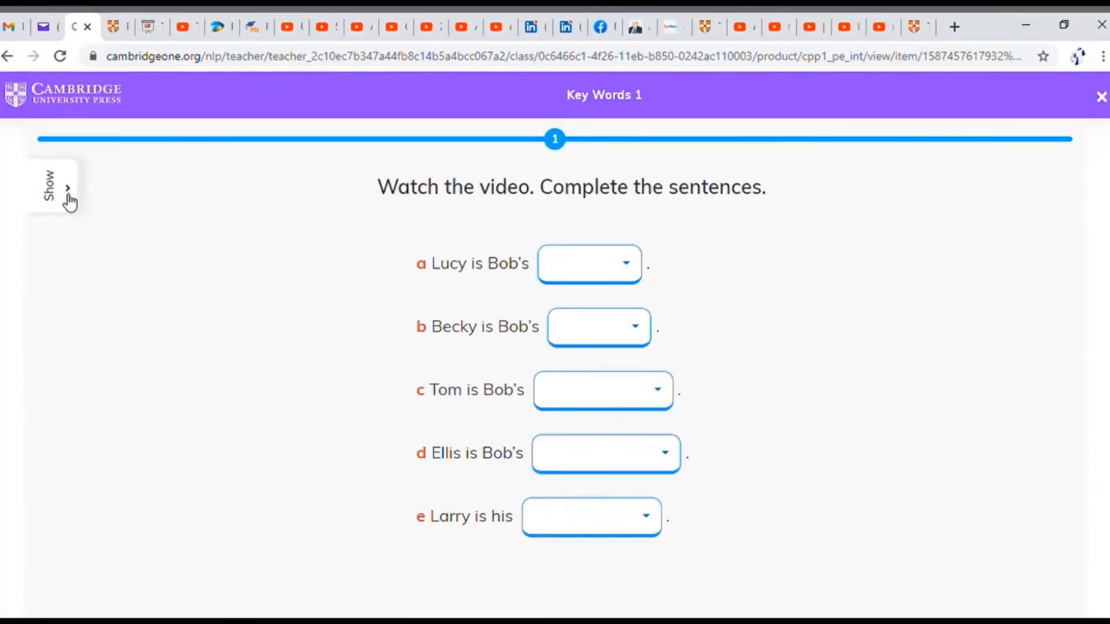
# Show and play the video, then answer sister and mother for the first two sentences.
pyautogui.click(48, 187)
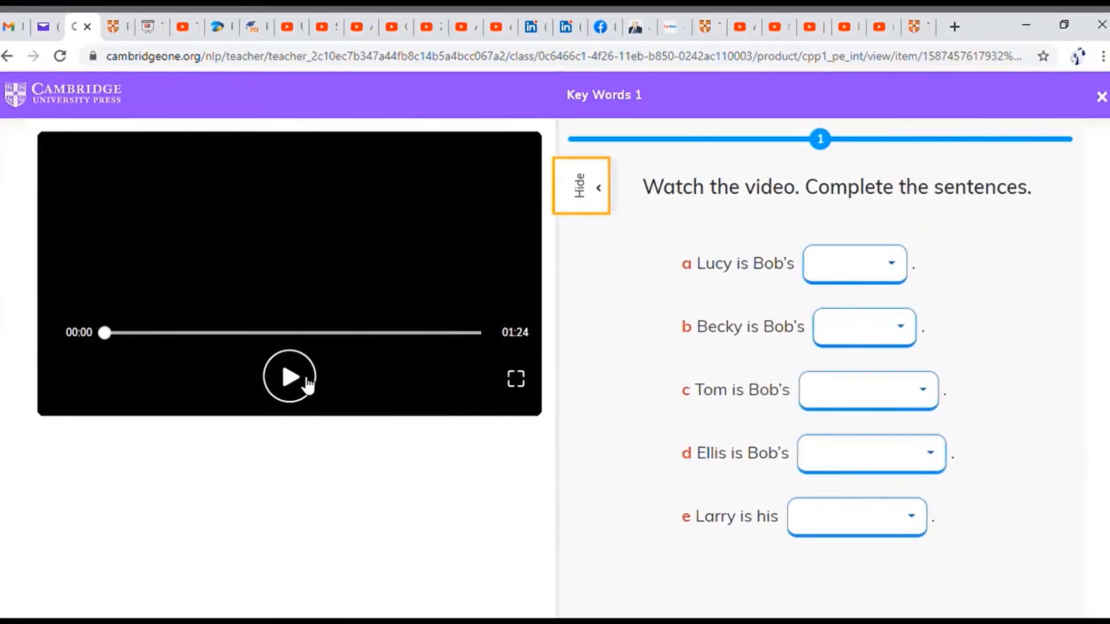
pyautogui.click(855, 264)
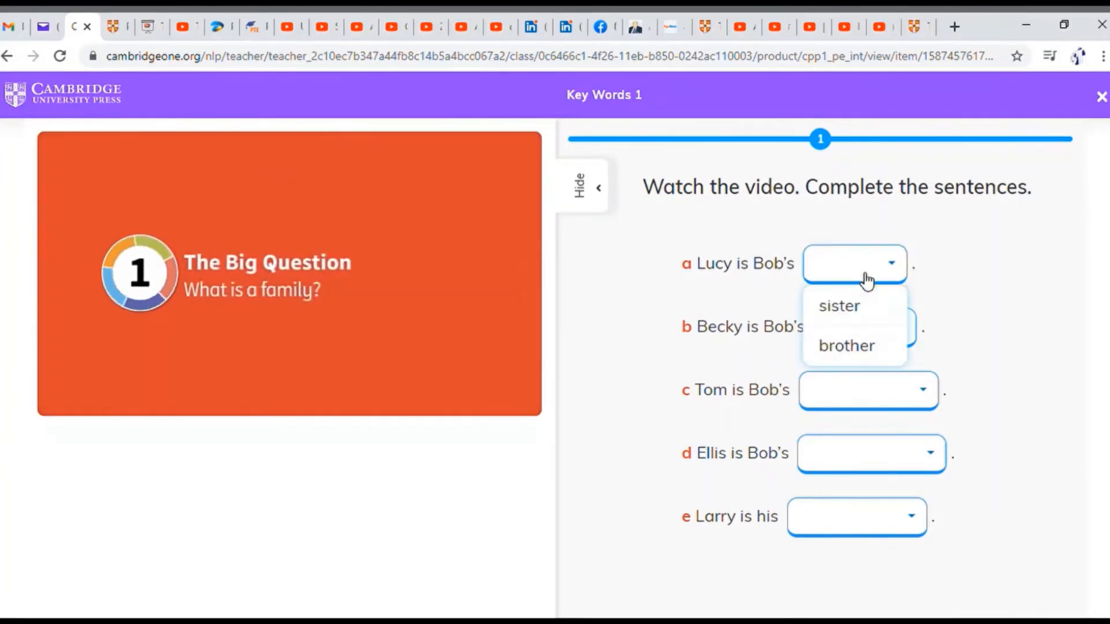
pyautogui.click(839, 305)
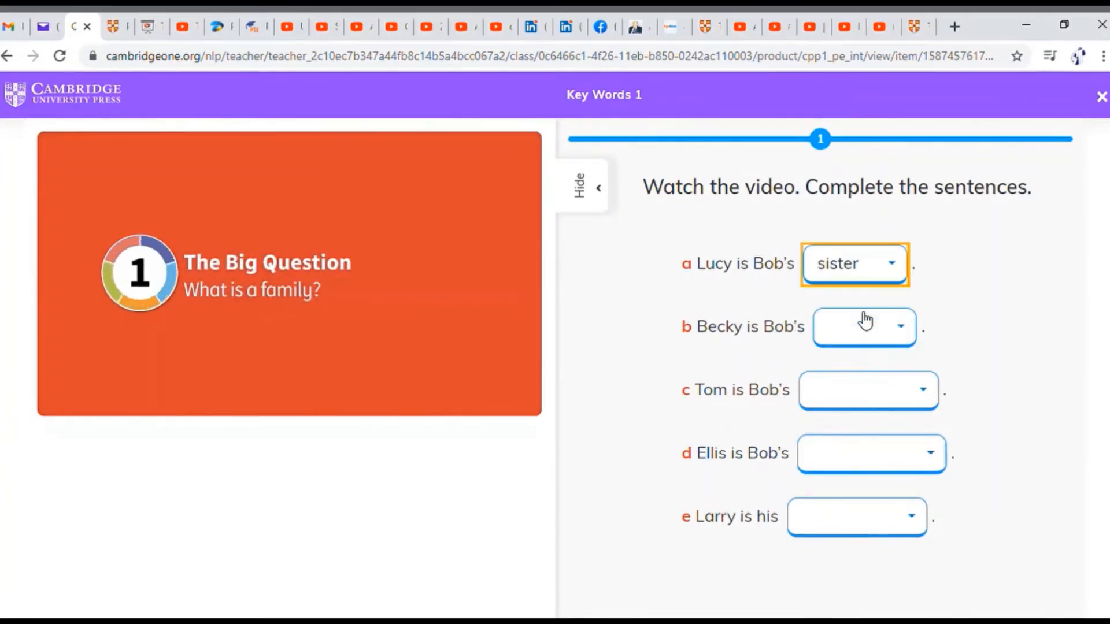
pyautogui.click(864, 328)
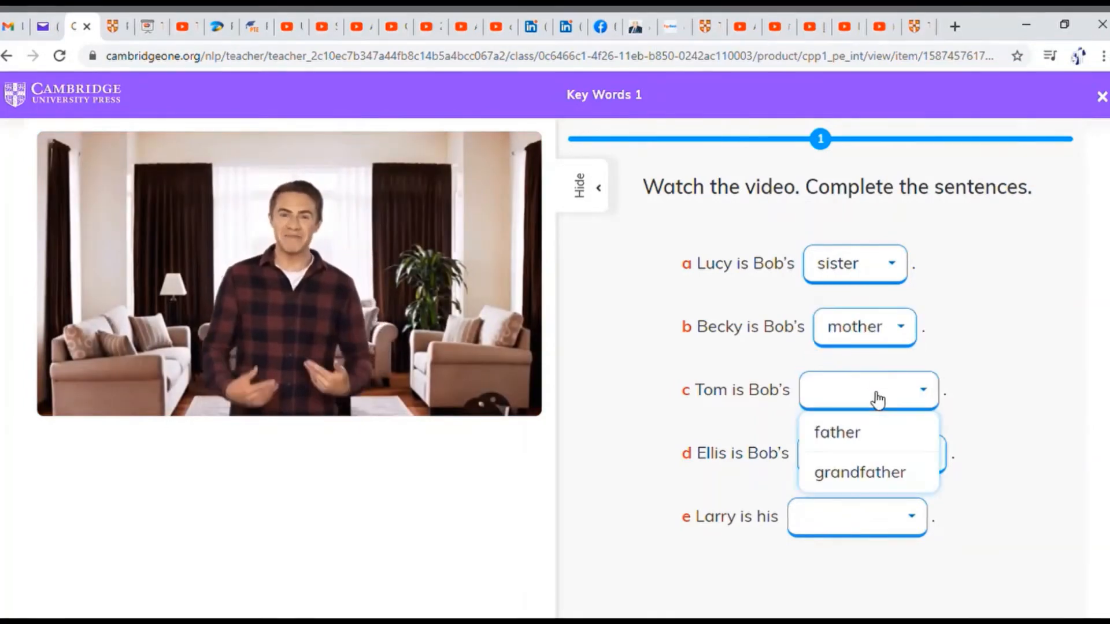
# Answer the remaining three sentences, check all answers and pause the video.
pyautogui.click(859, 471)
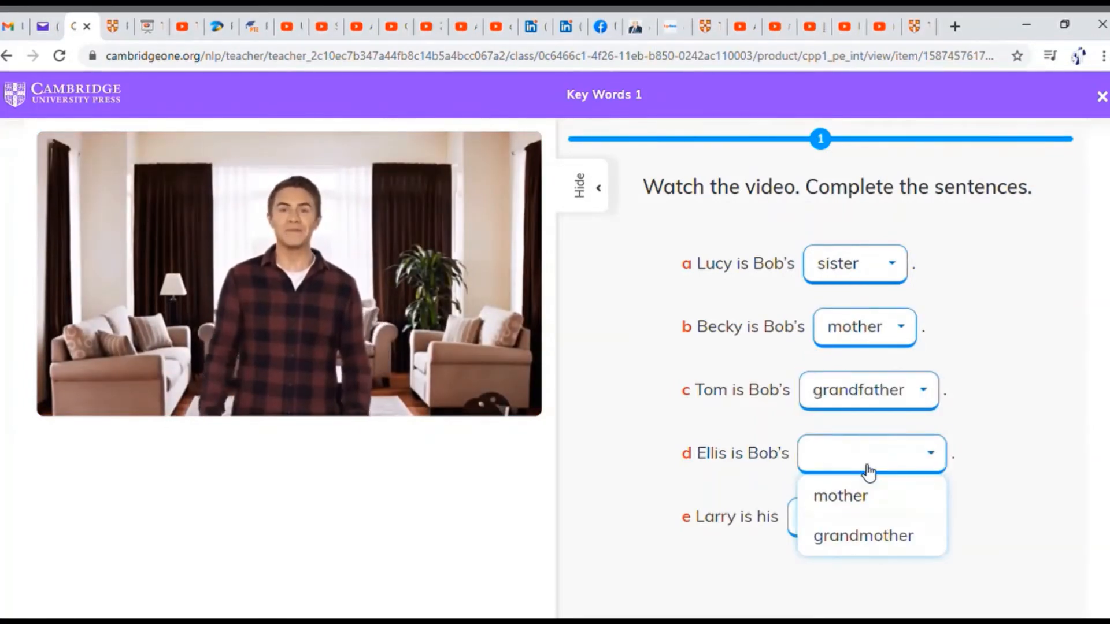
pyautogui.click(841, 495)
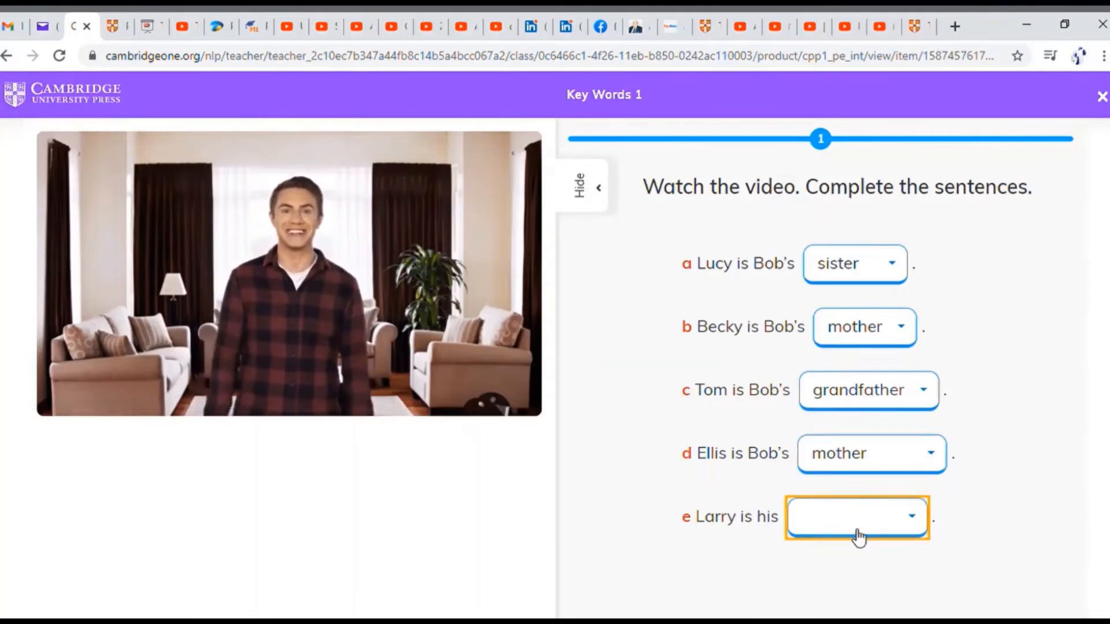
pyautogui.click(850, 516)
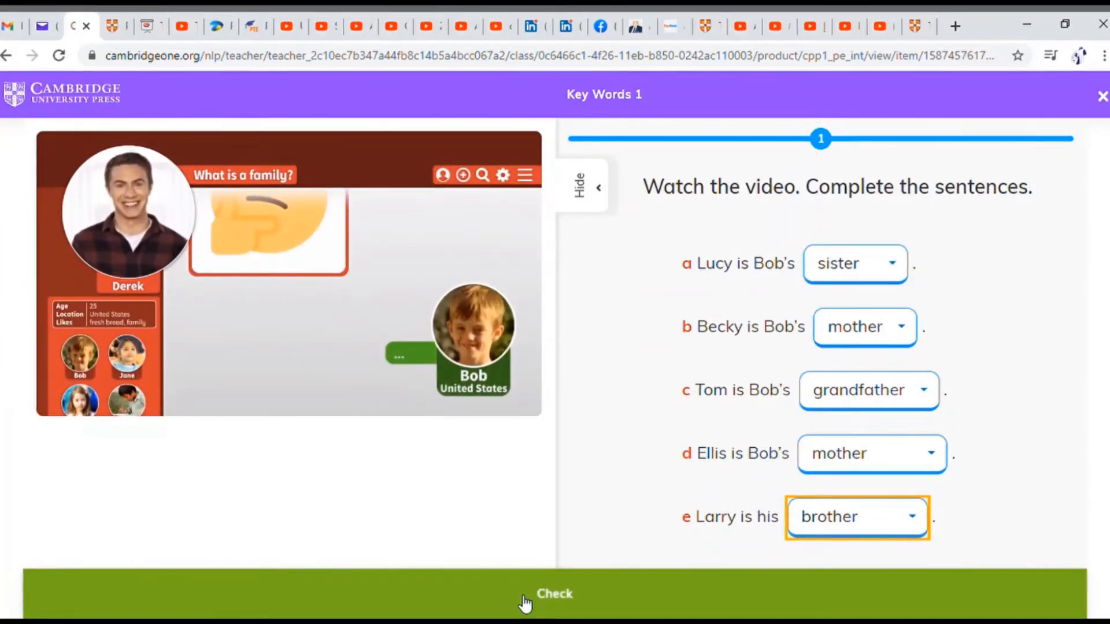
pyautogui.click(554, 595)
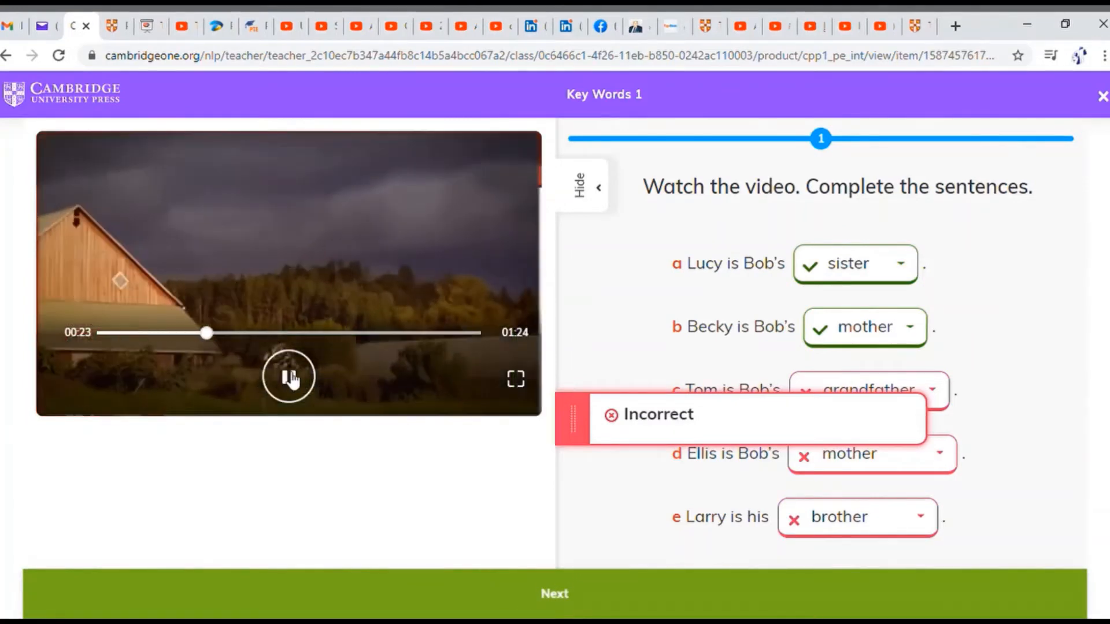
pyautogui.click(288, 376)
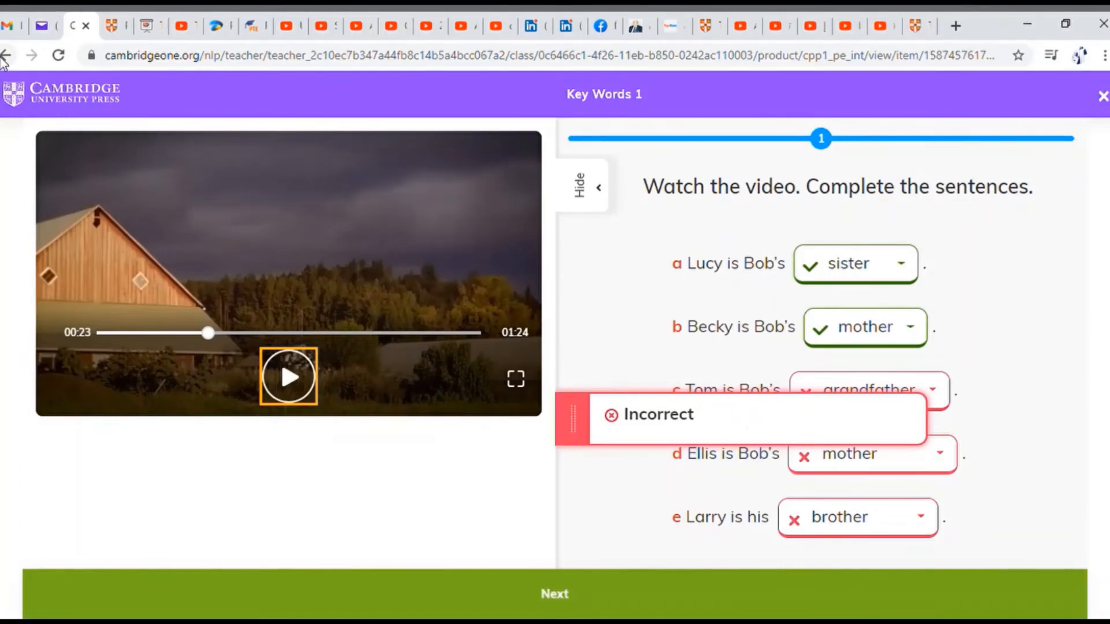
# Return to the materials and select the Primary Path Level 1 Presentation Plus component.
pyautogui.click(6, 55)
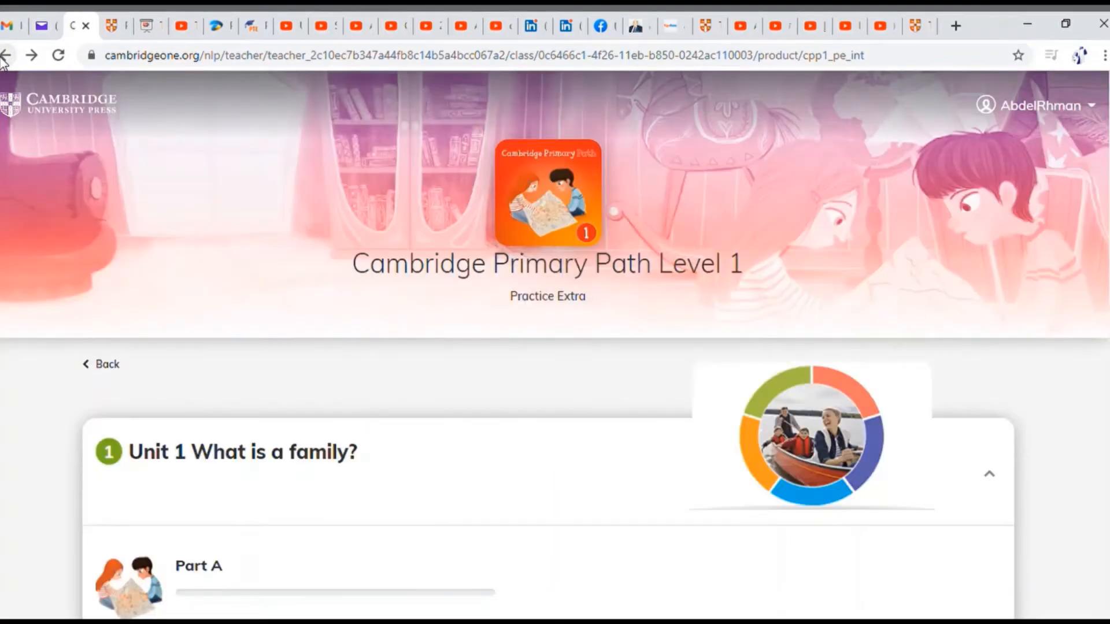
pyautogui.click(100, 364)
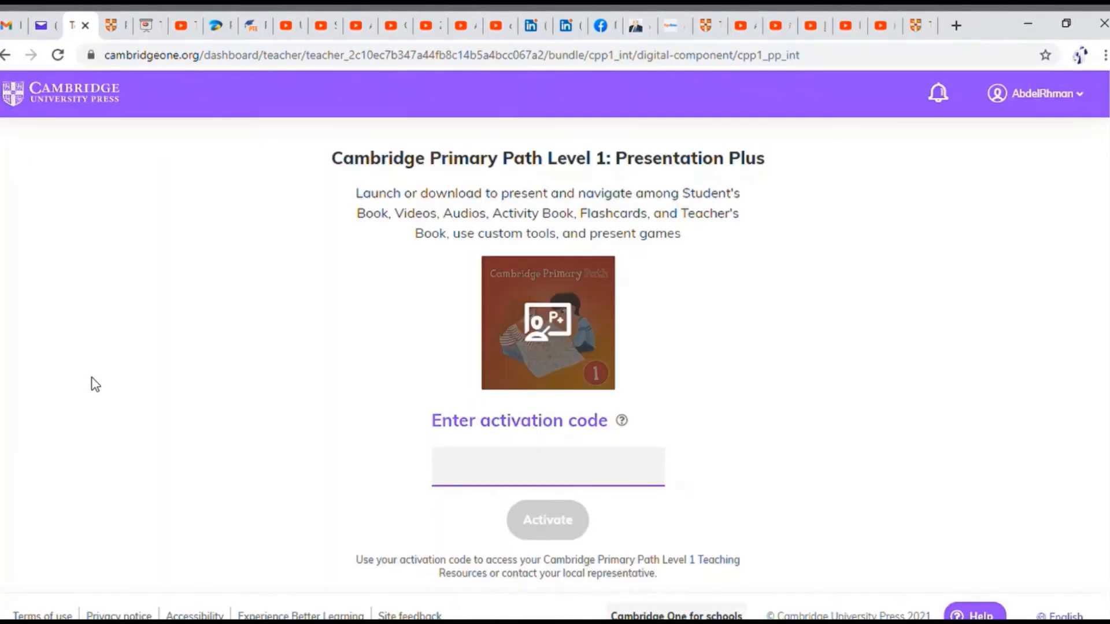
pyautogui.click(547, 466)
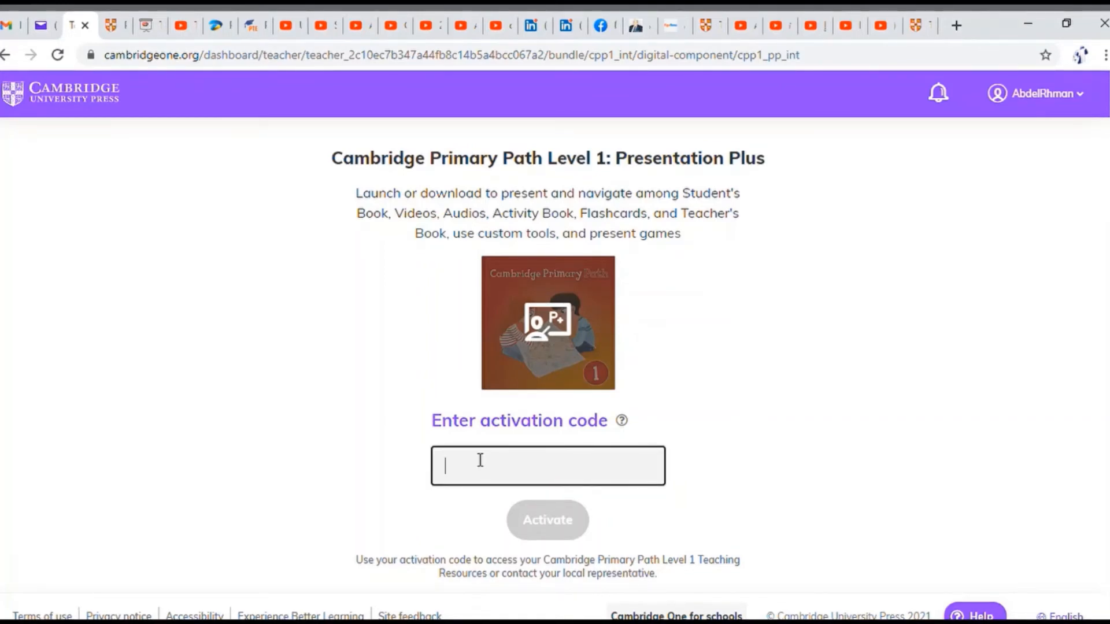
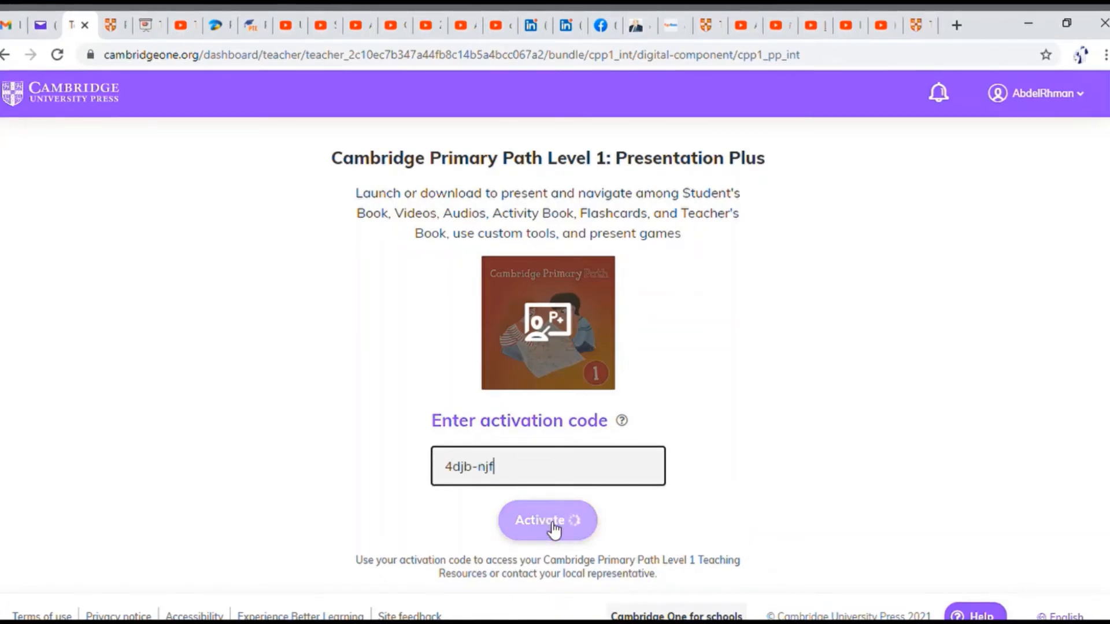
pyautogui.click(547, 520)
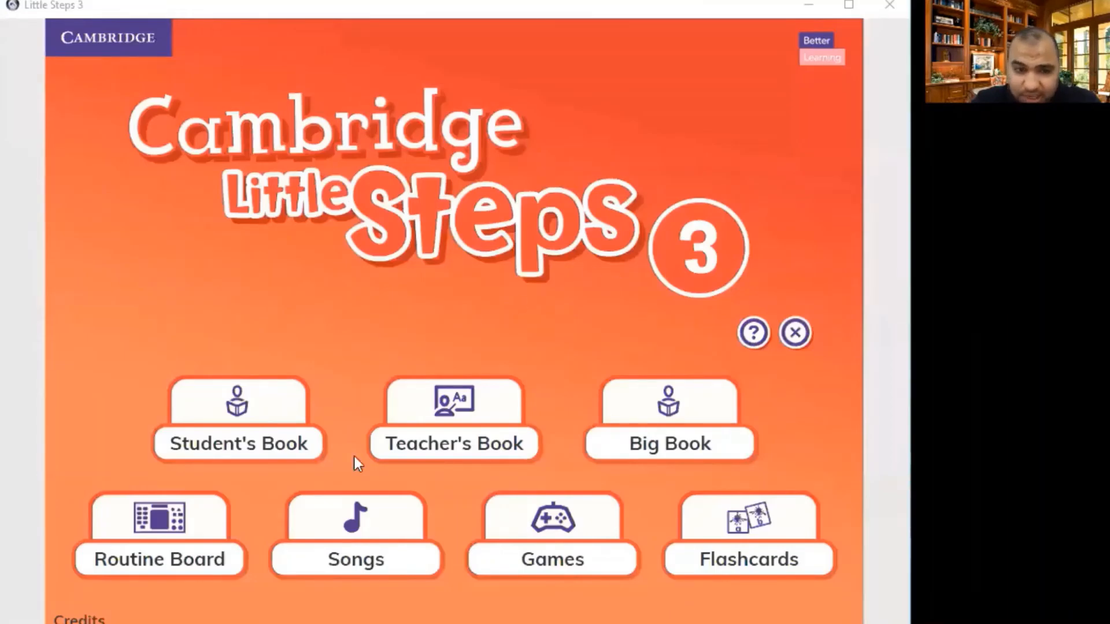
pyautogui.moveTo(506, 77)
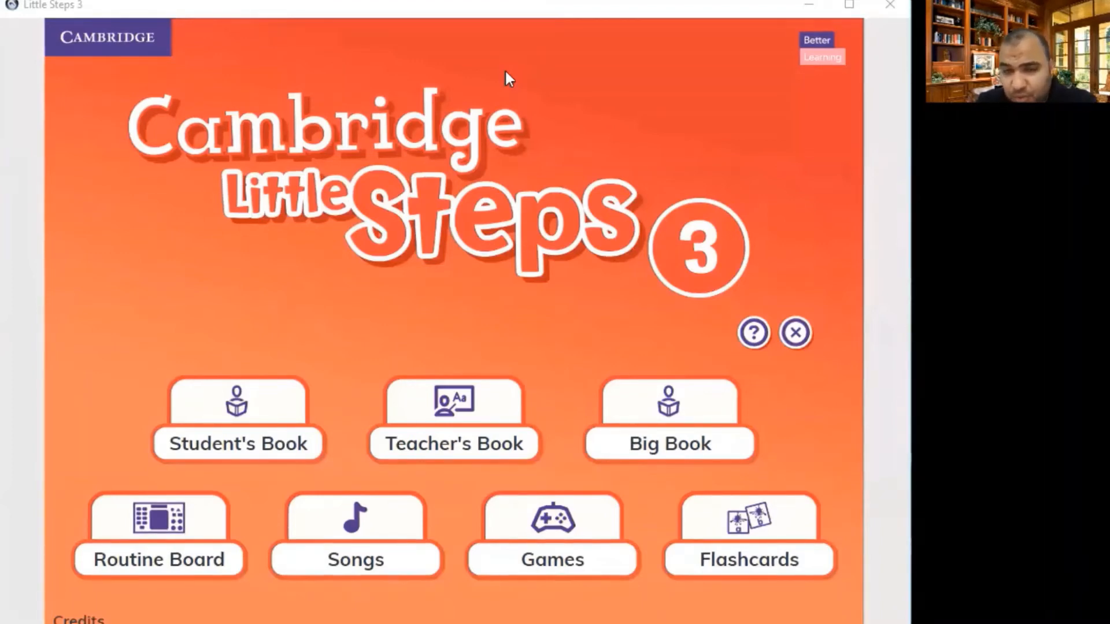
pyautogui.moveTo(527, 28)
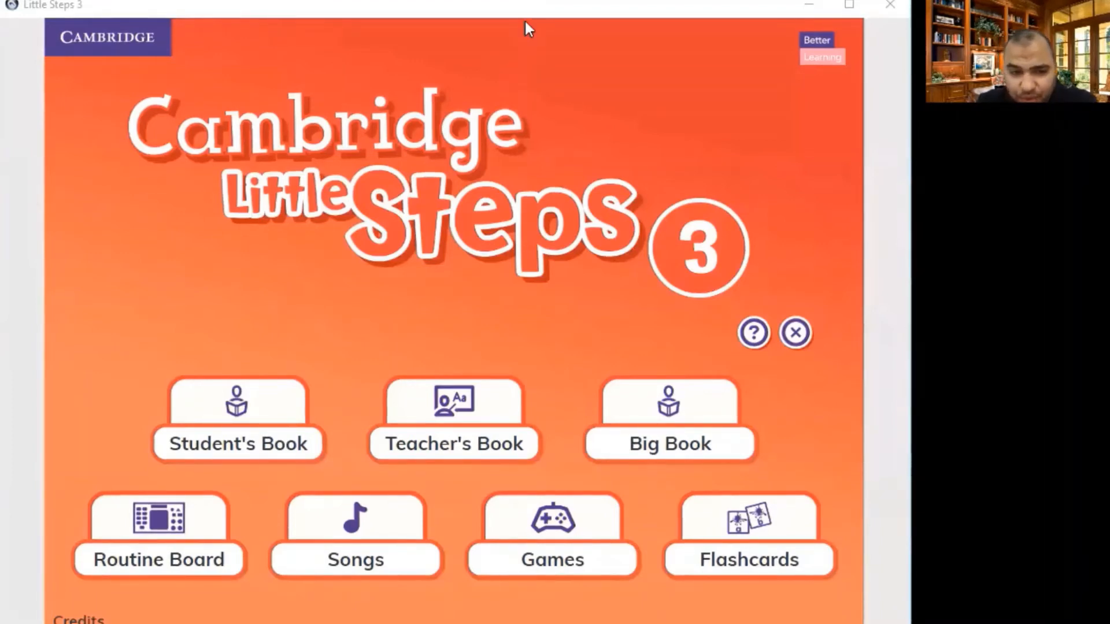
pyautogui.moveTo(173, 320)
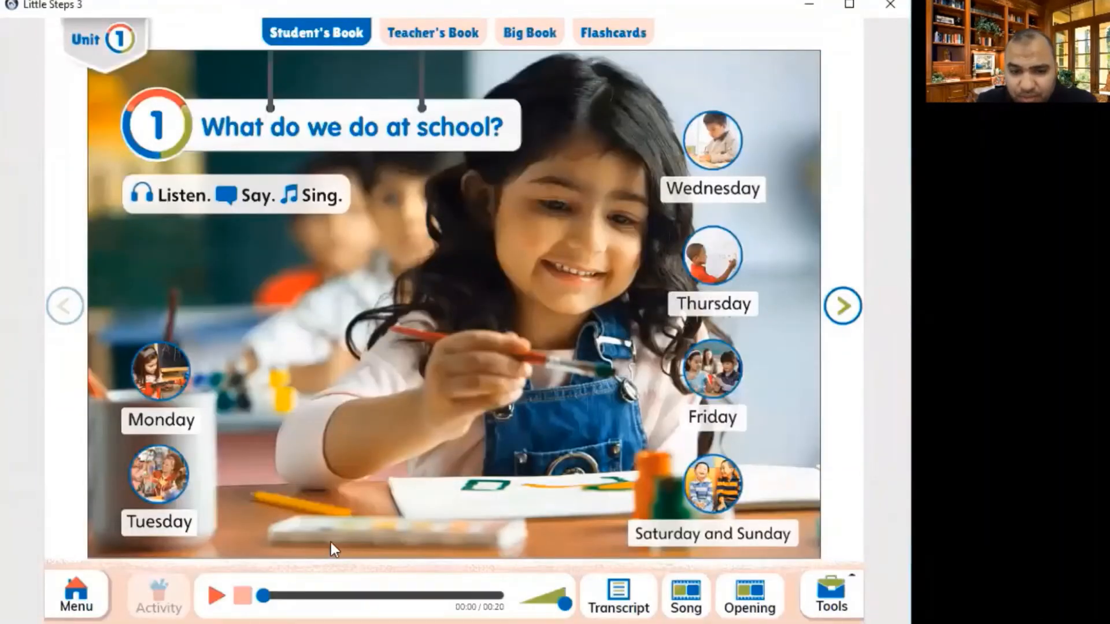
pyautogui.moveTo(97, 326)
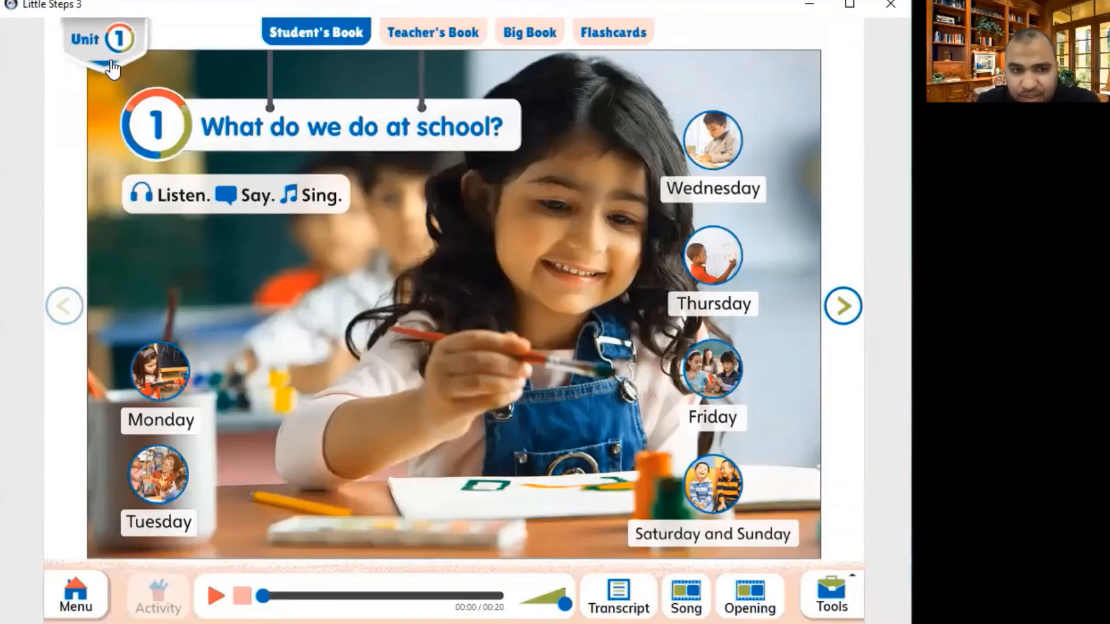
# Jump to Unit 2, advance two pages to literacy and open the story video.
pyautogui.click(106, 40)
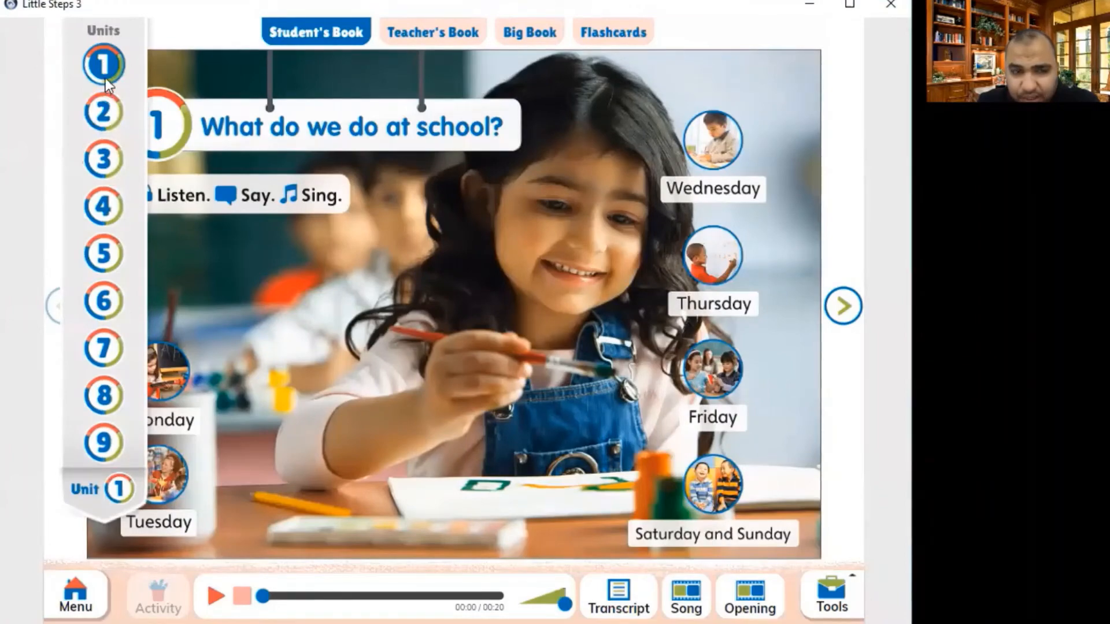
pyautogui.click(103, 111)
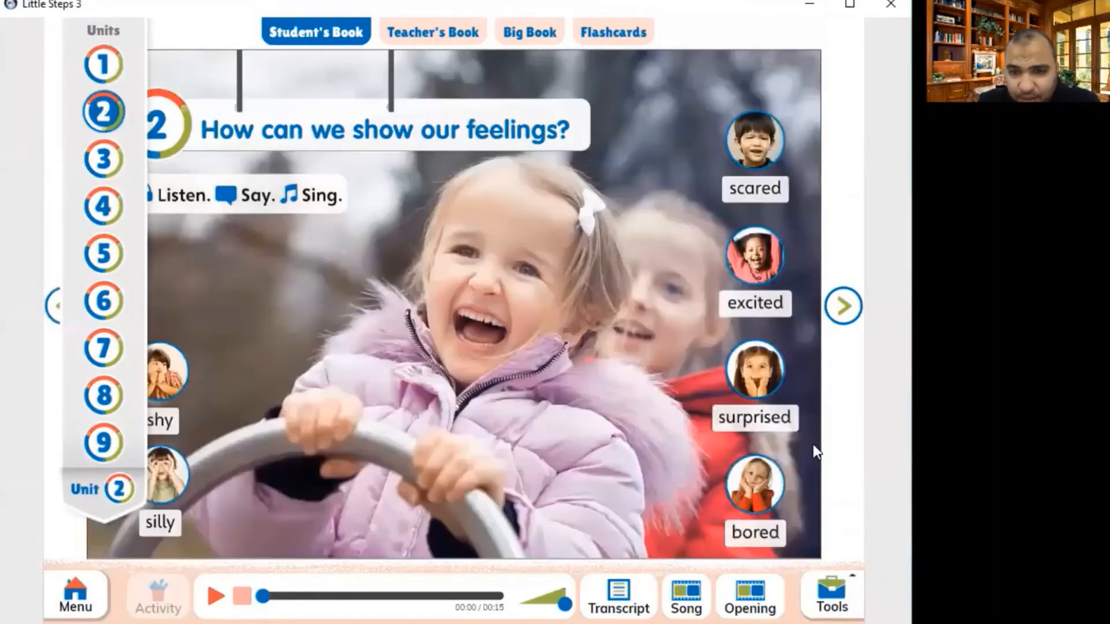
pyautogui.click(843, 305)
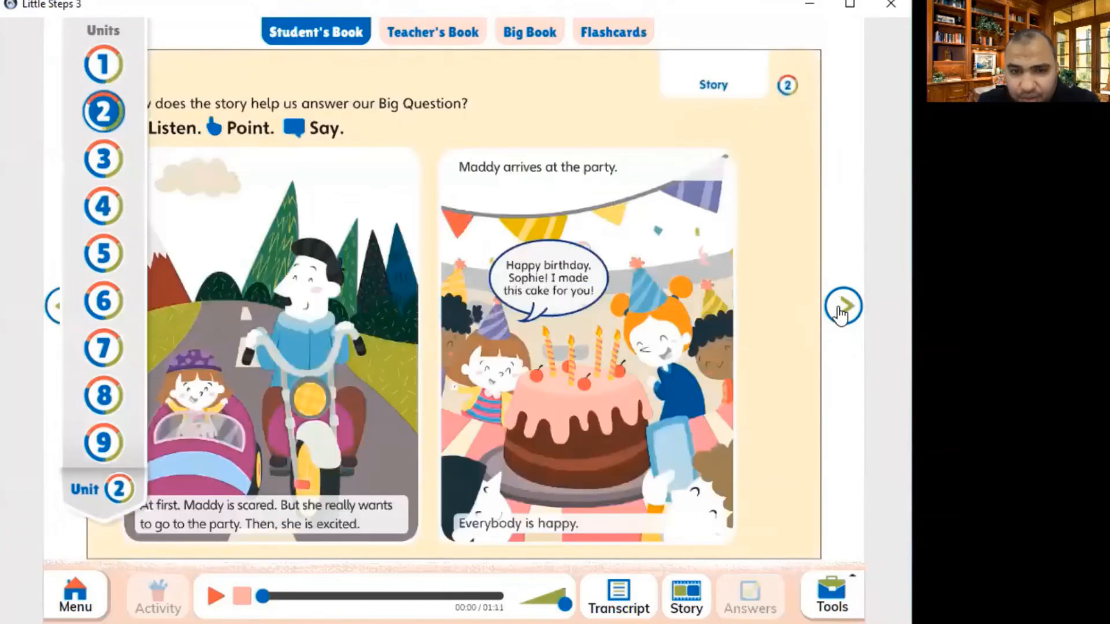
pyautogui.click(845, 305)
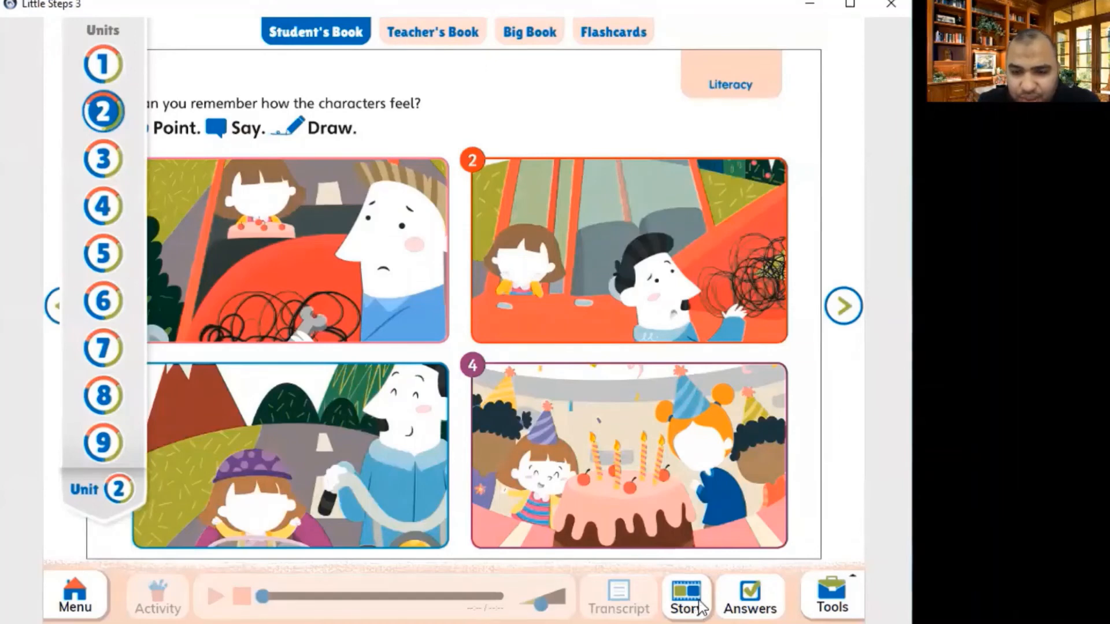
pyautogui.click(684, 595)
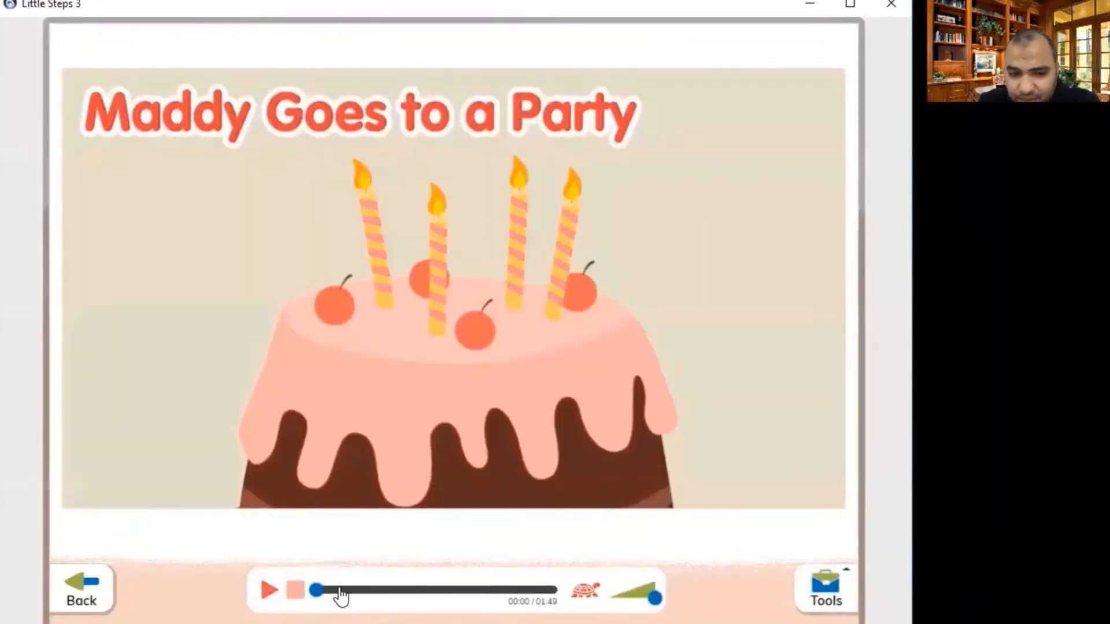
# Play the first seconds of the Maddy Goes to a Party video, then pause it.
pyautogui.click(269, 590)
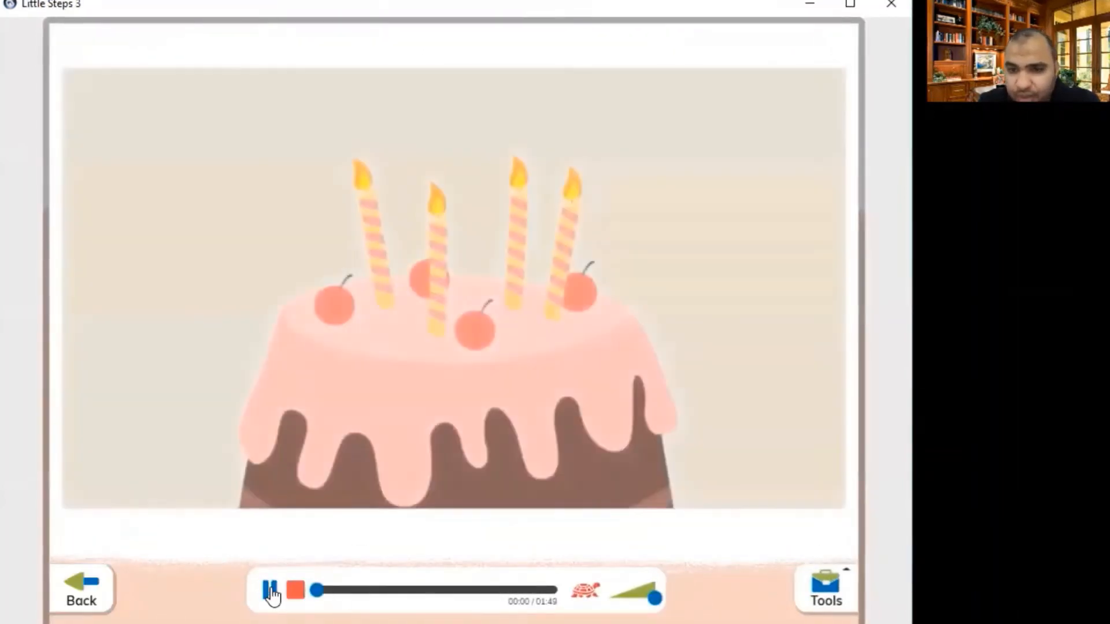
pyautogui.click(296, 590)
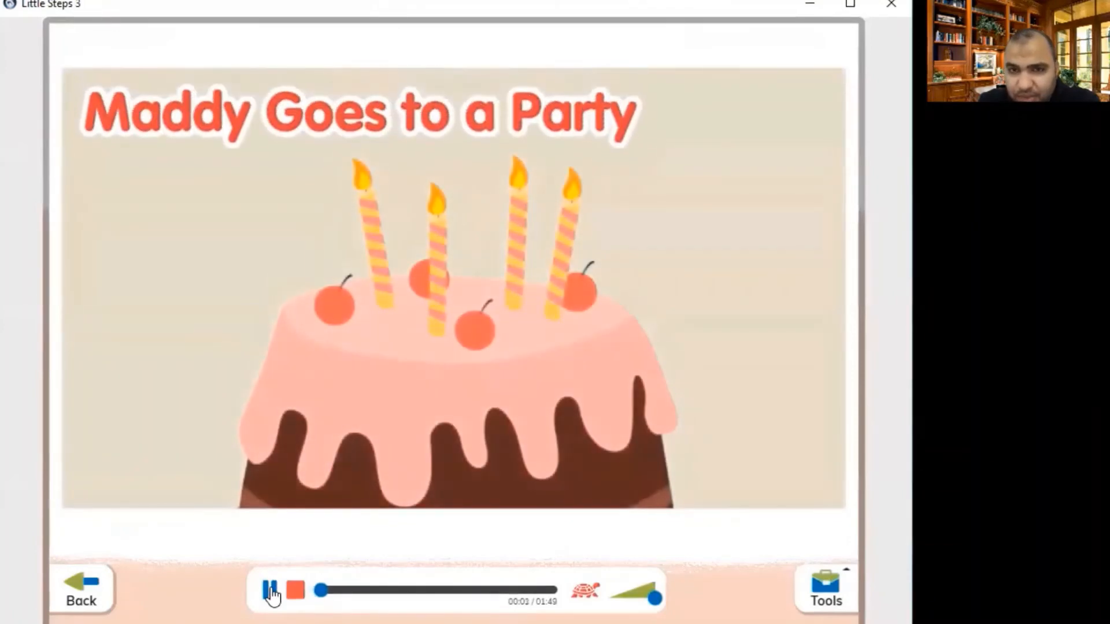
pyautogui.click(270, 591)
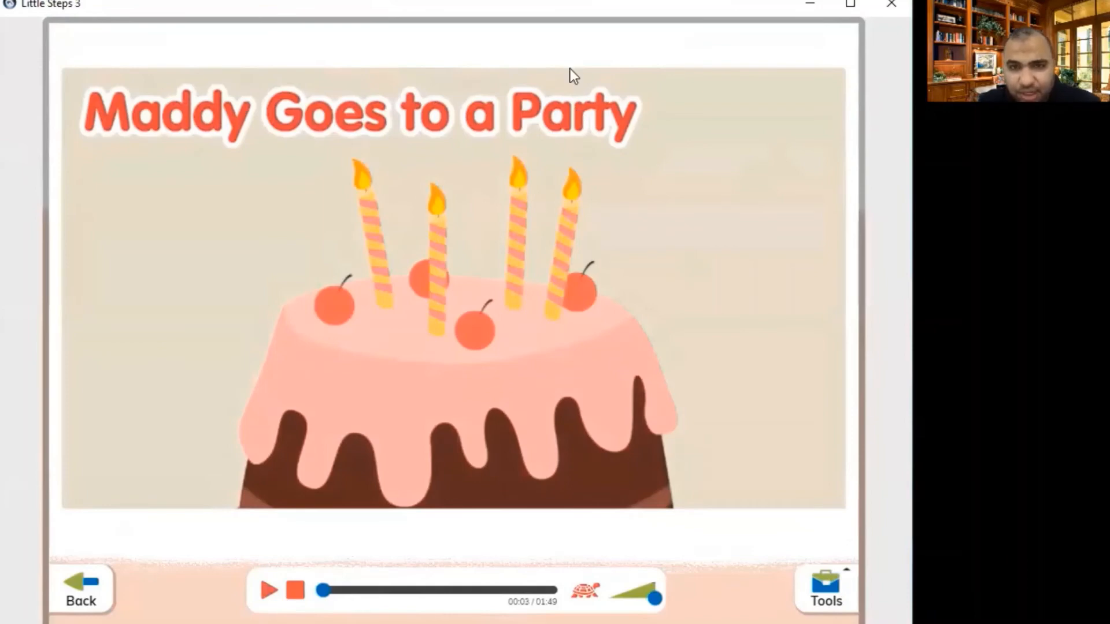
pyautogui.moveTo(517, 351)
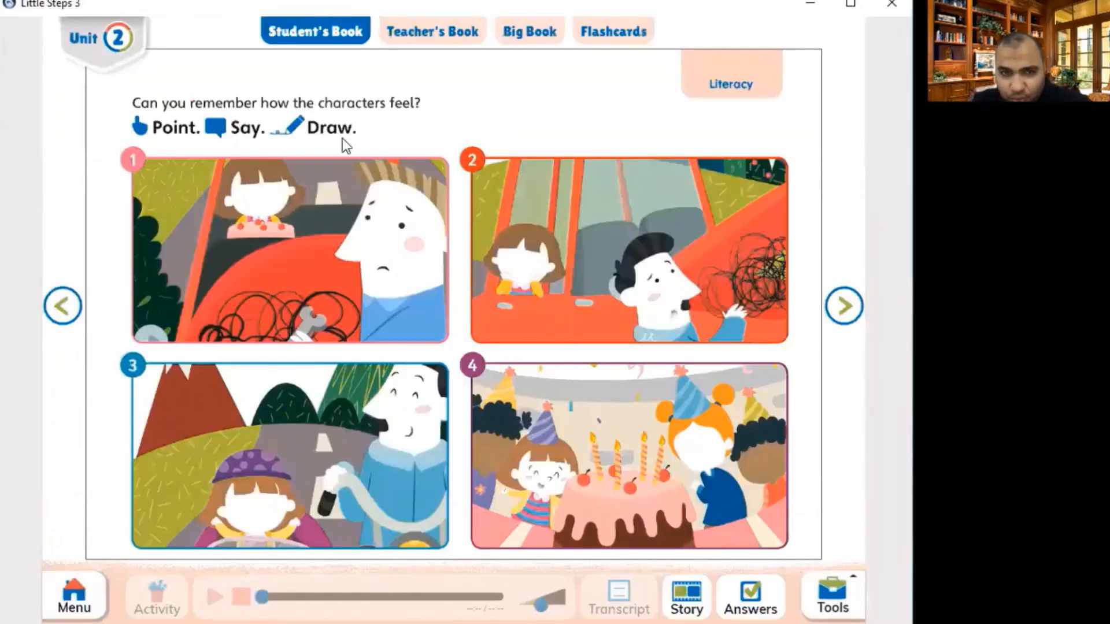
# Browse Unit 2's Teacher's Book notes and Big Book pages, then show the shy feelings flashcard.
pyautogui.click(431, 30)
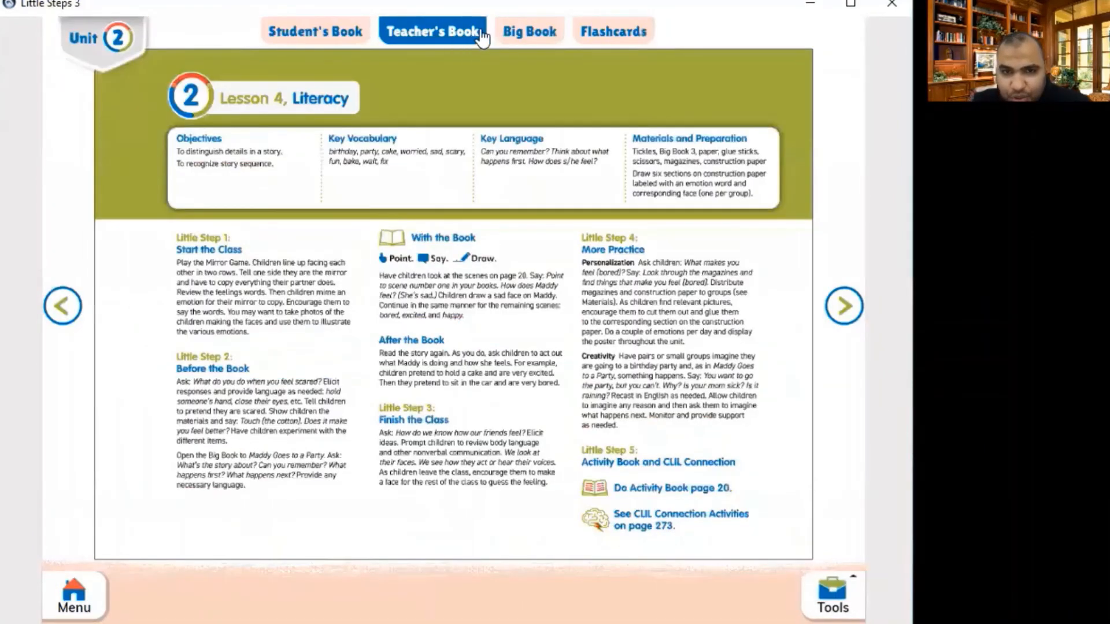
pyautogui.click(529, 30)
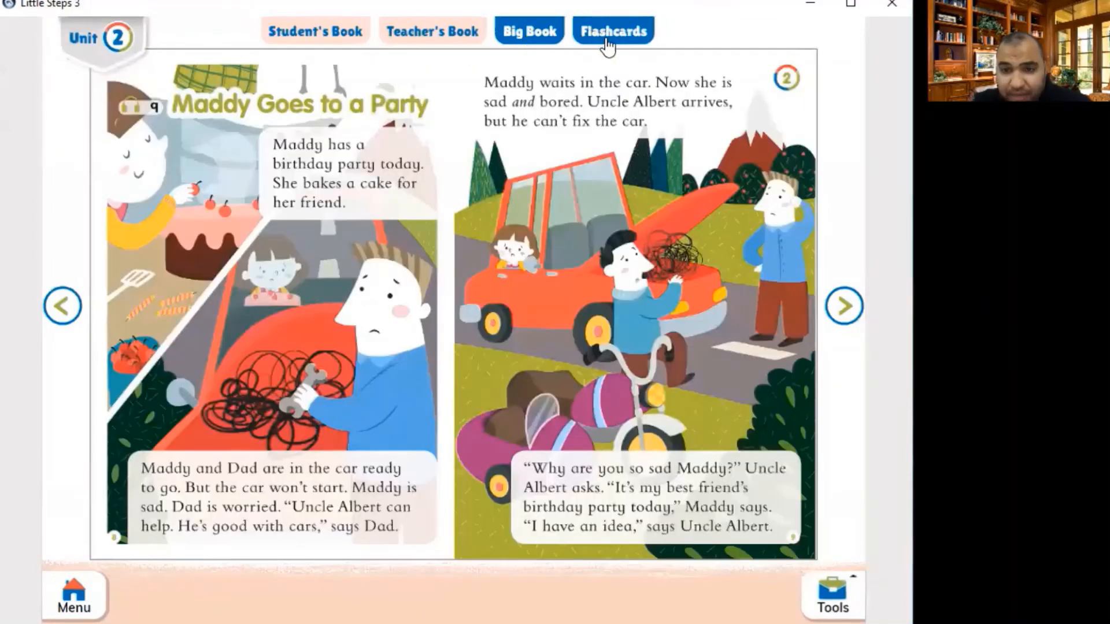
pyautogui.click(612, 31)
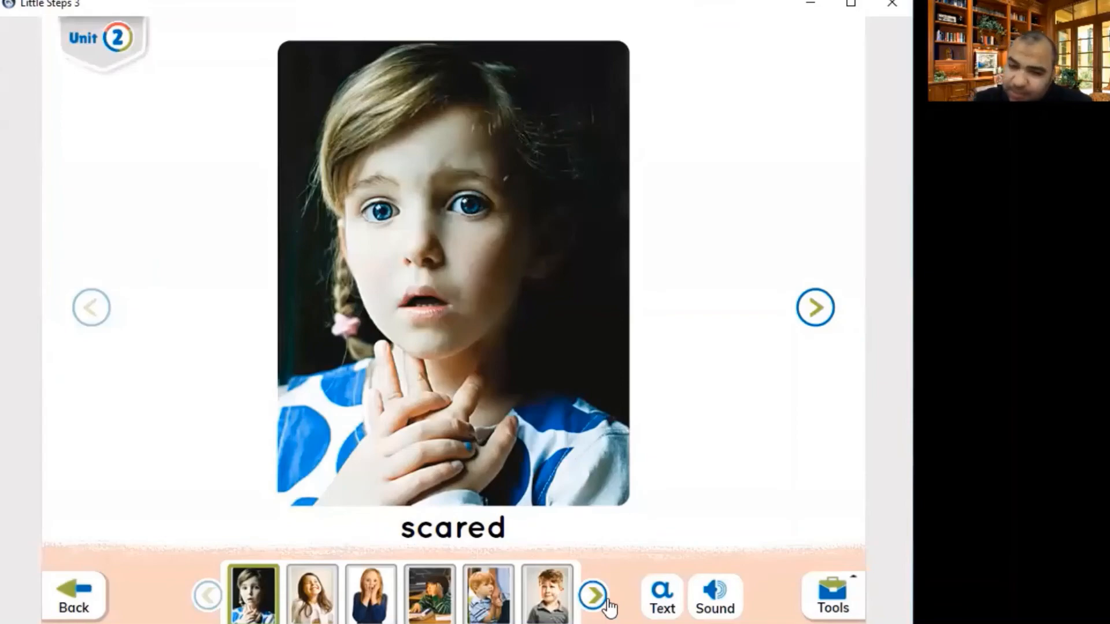
pyautogui.click(592, 594)
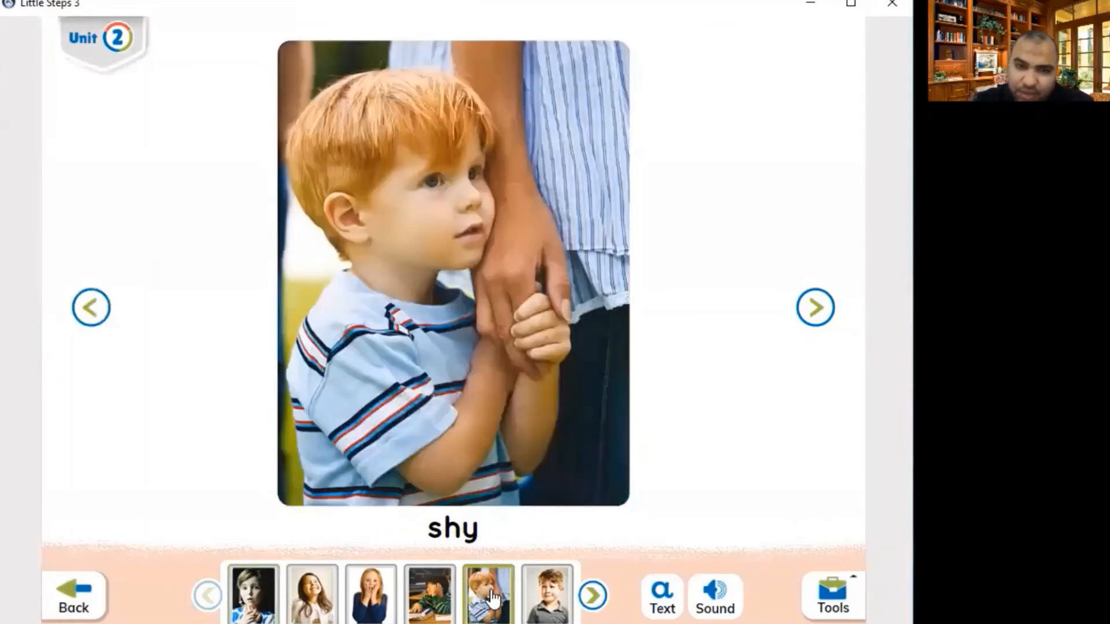